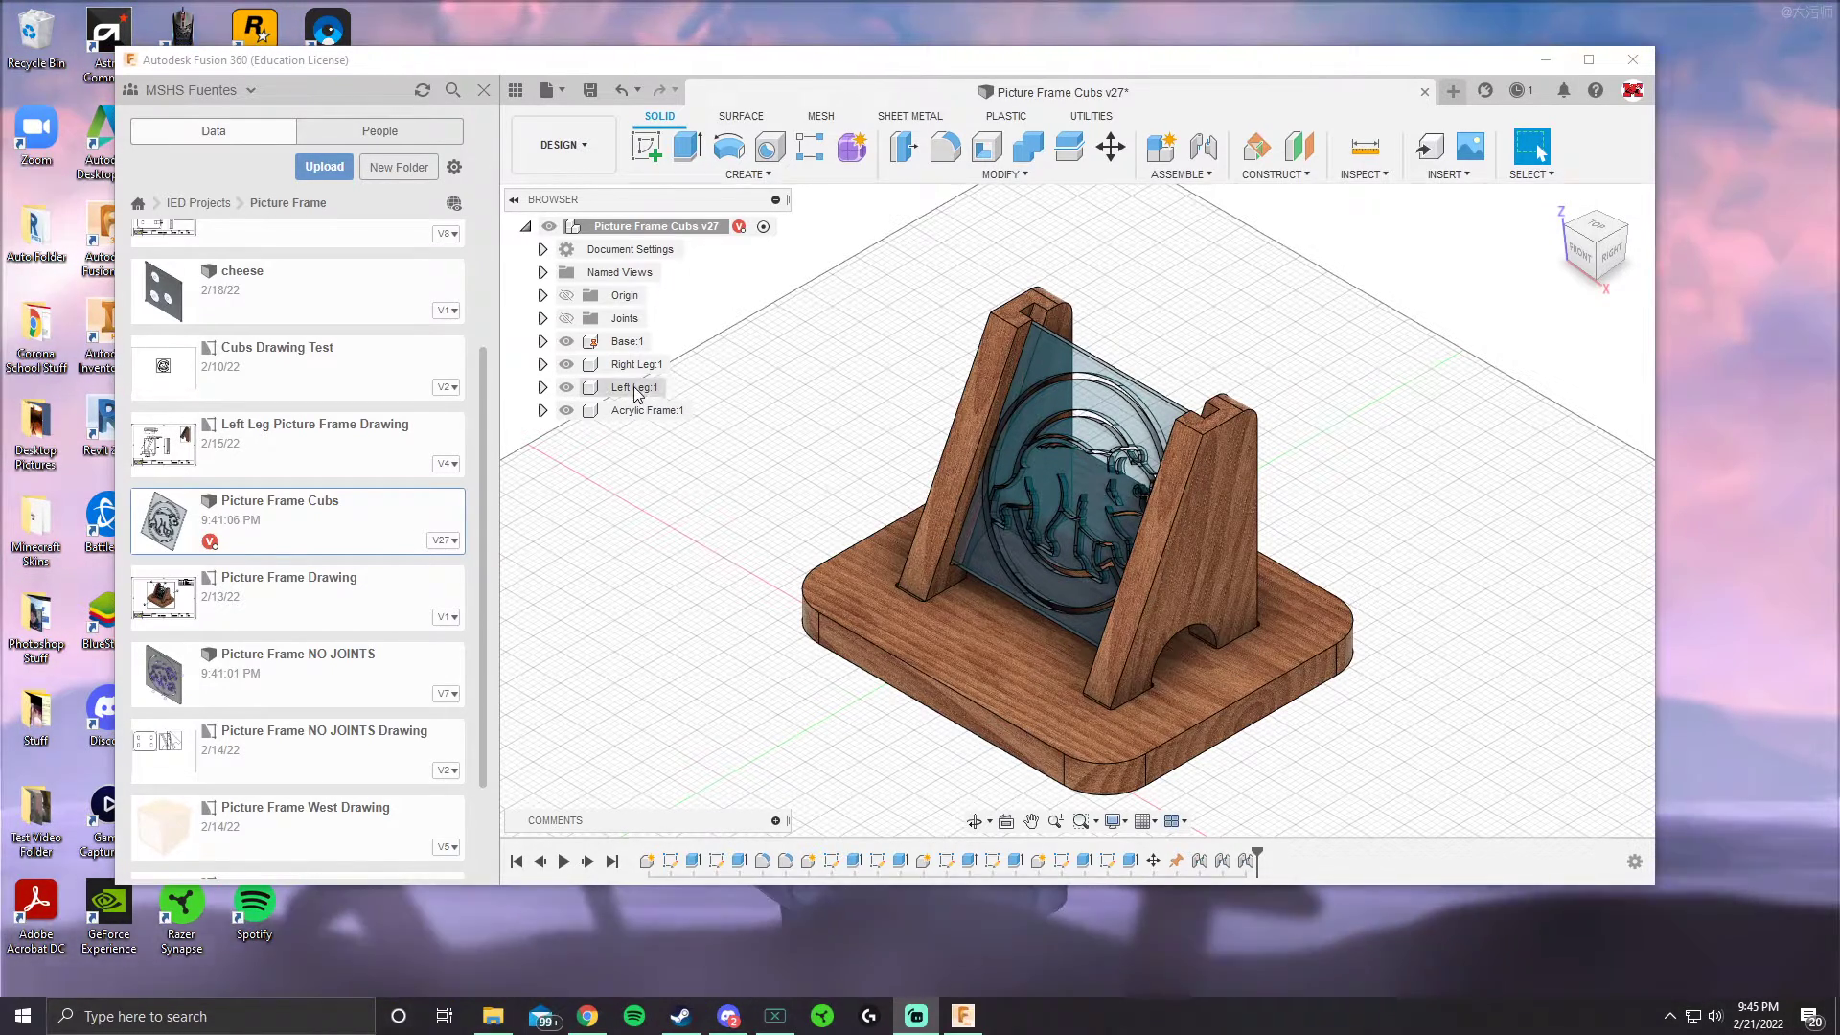
Create a drawing of the full Picture Frame Cubs assembly from scratch on a B sheet
click(637, 364)
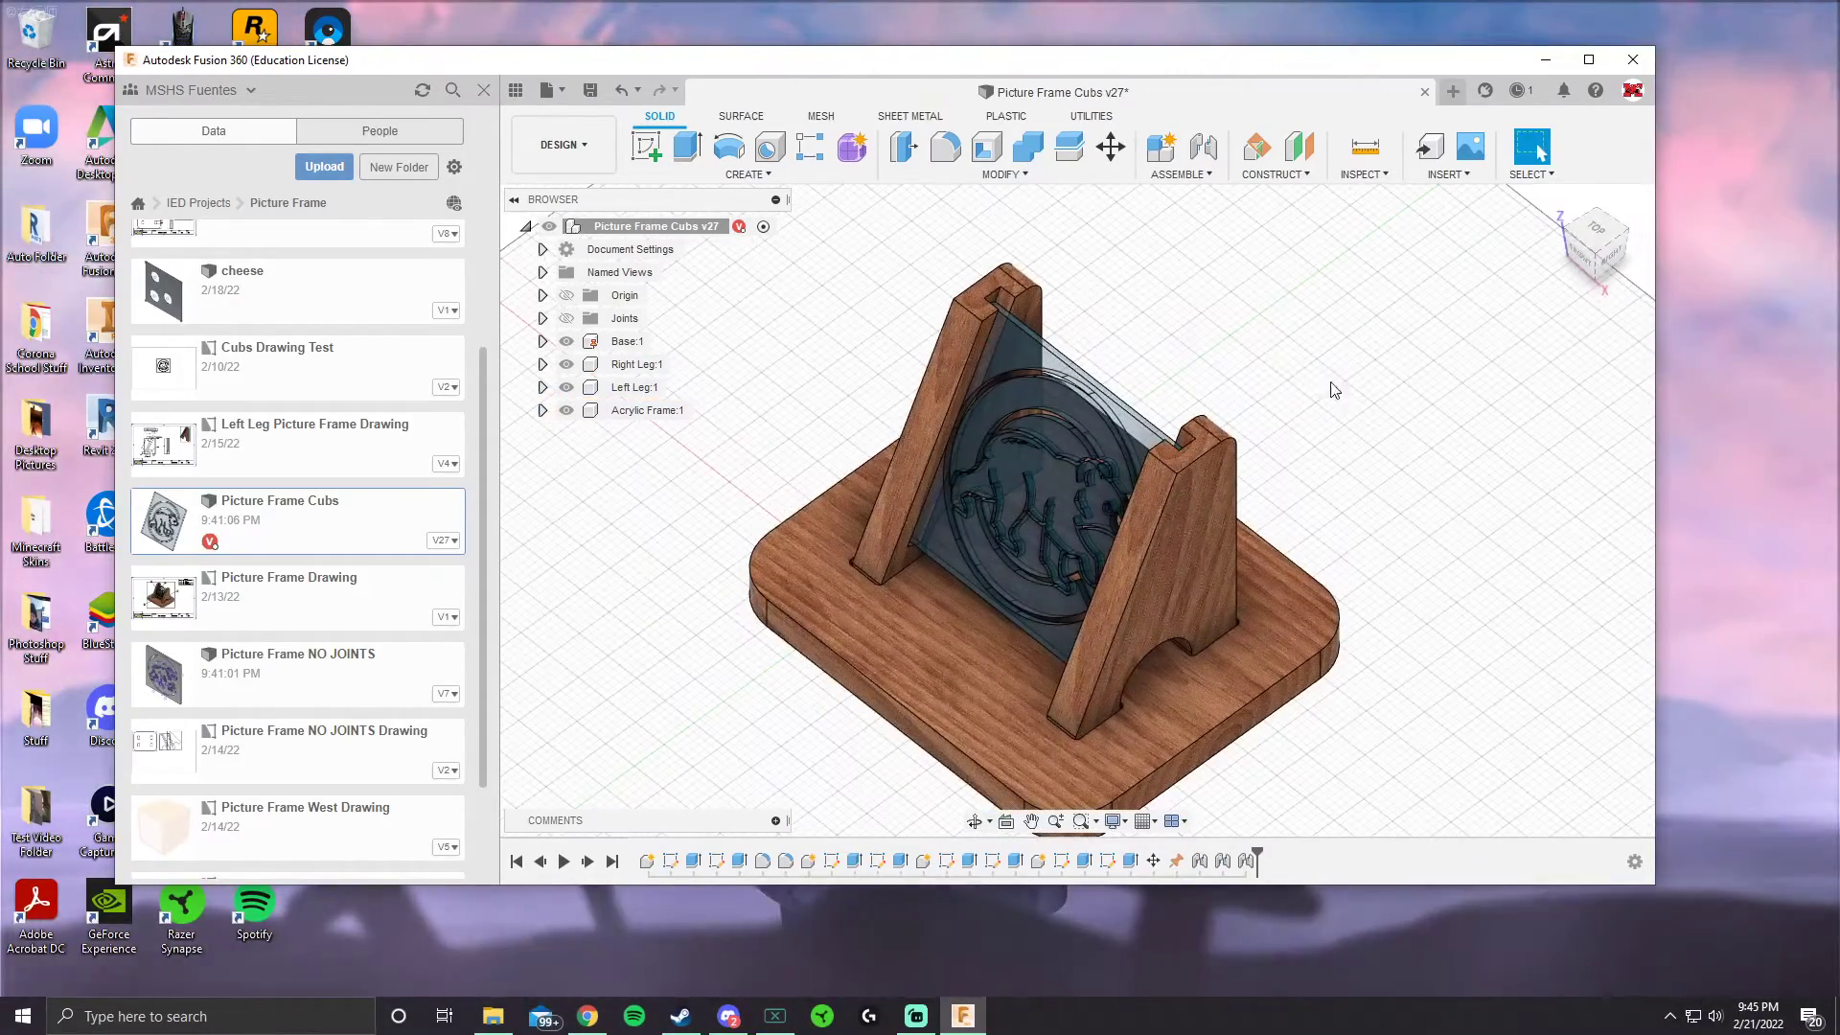
right_click(644, 225)
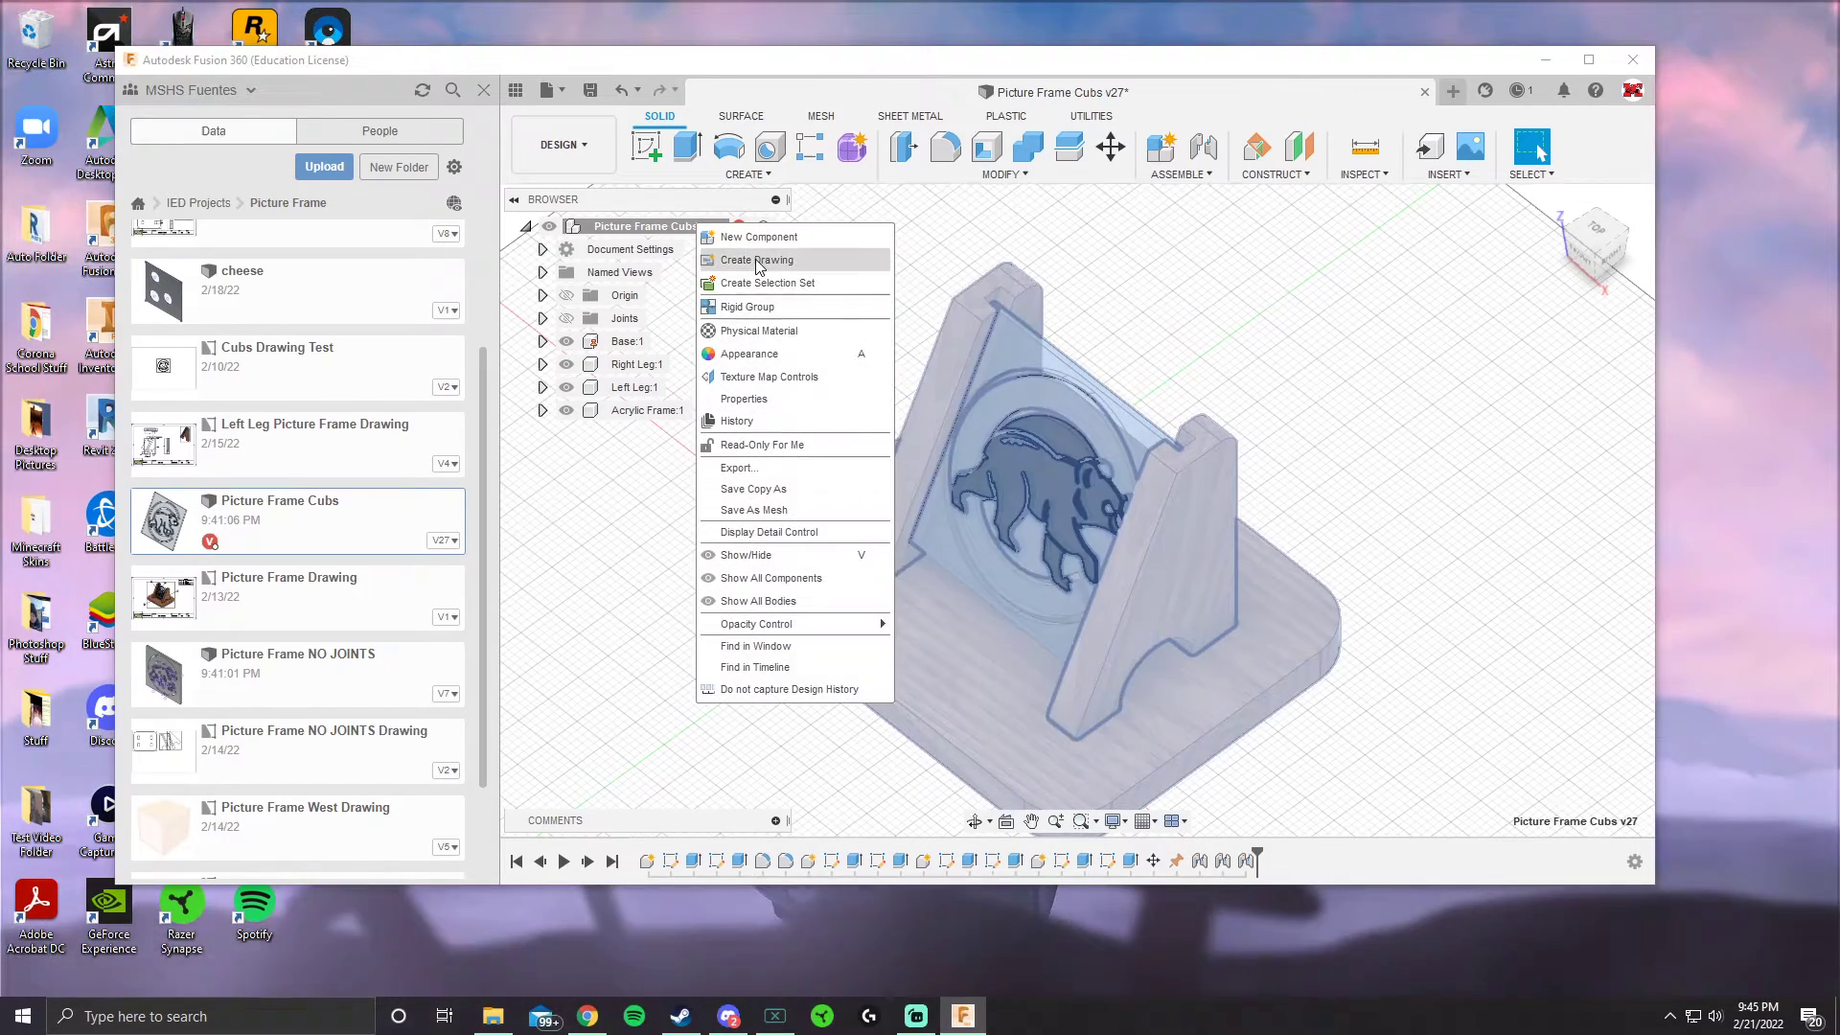
click(756, 260)
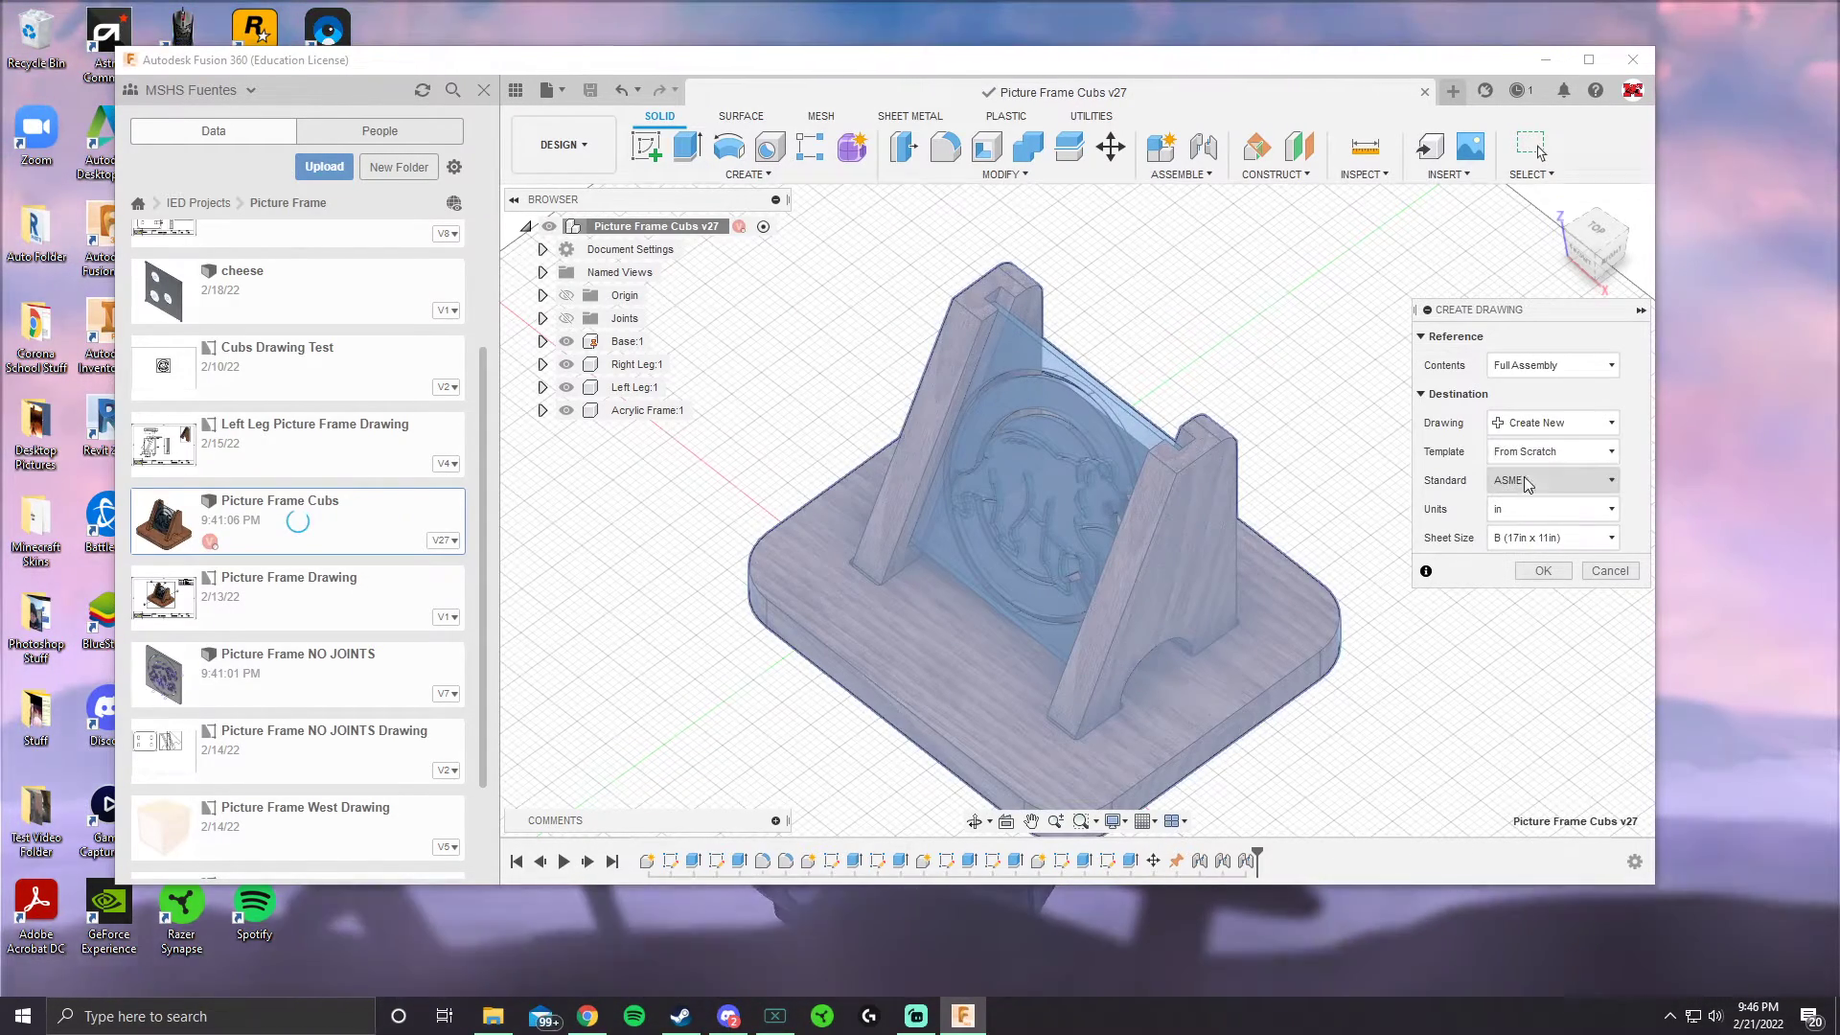
click(1549, 450)
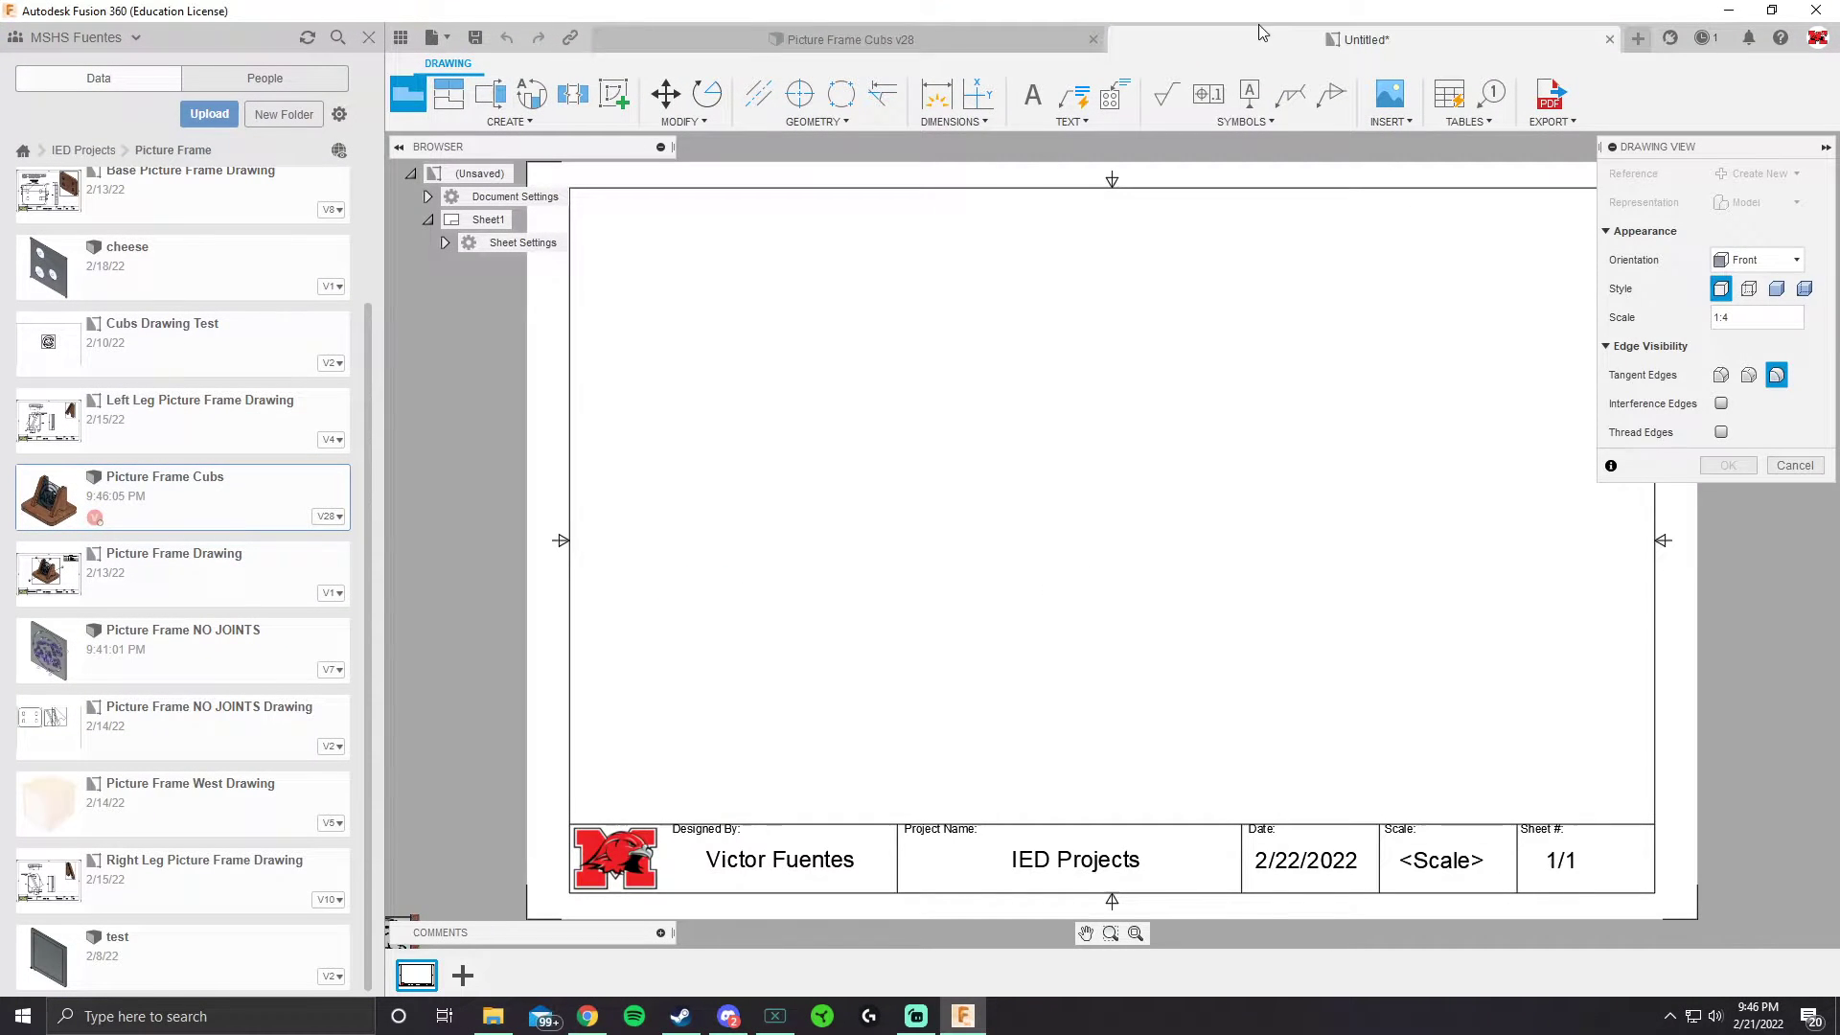
mouse_move(1020, 470)
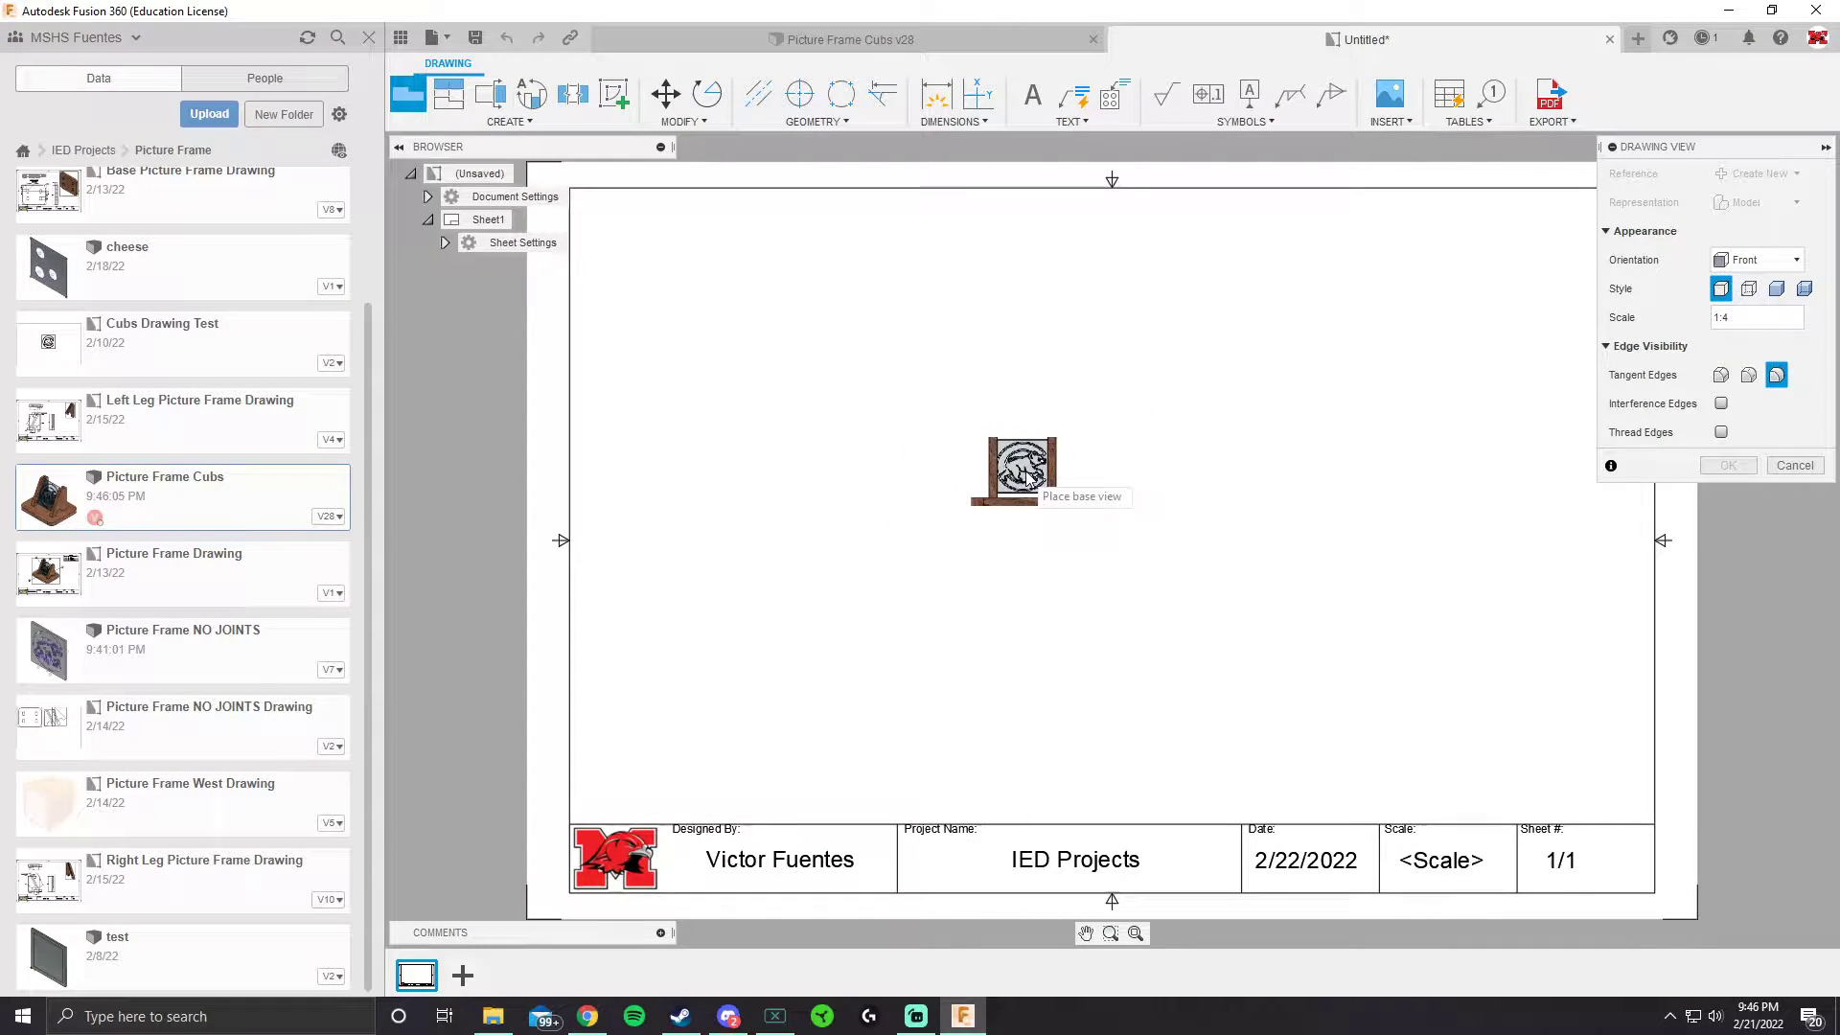
mouse_move(1636, 408)
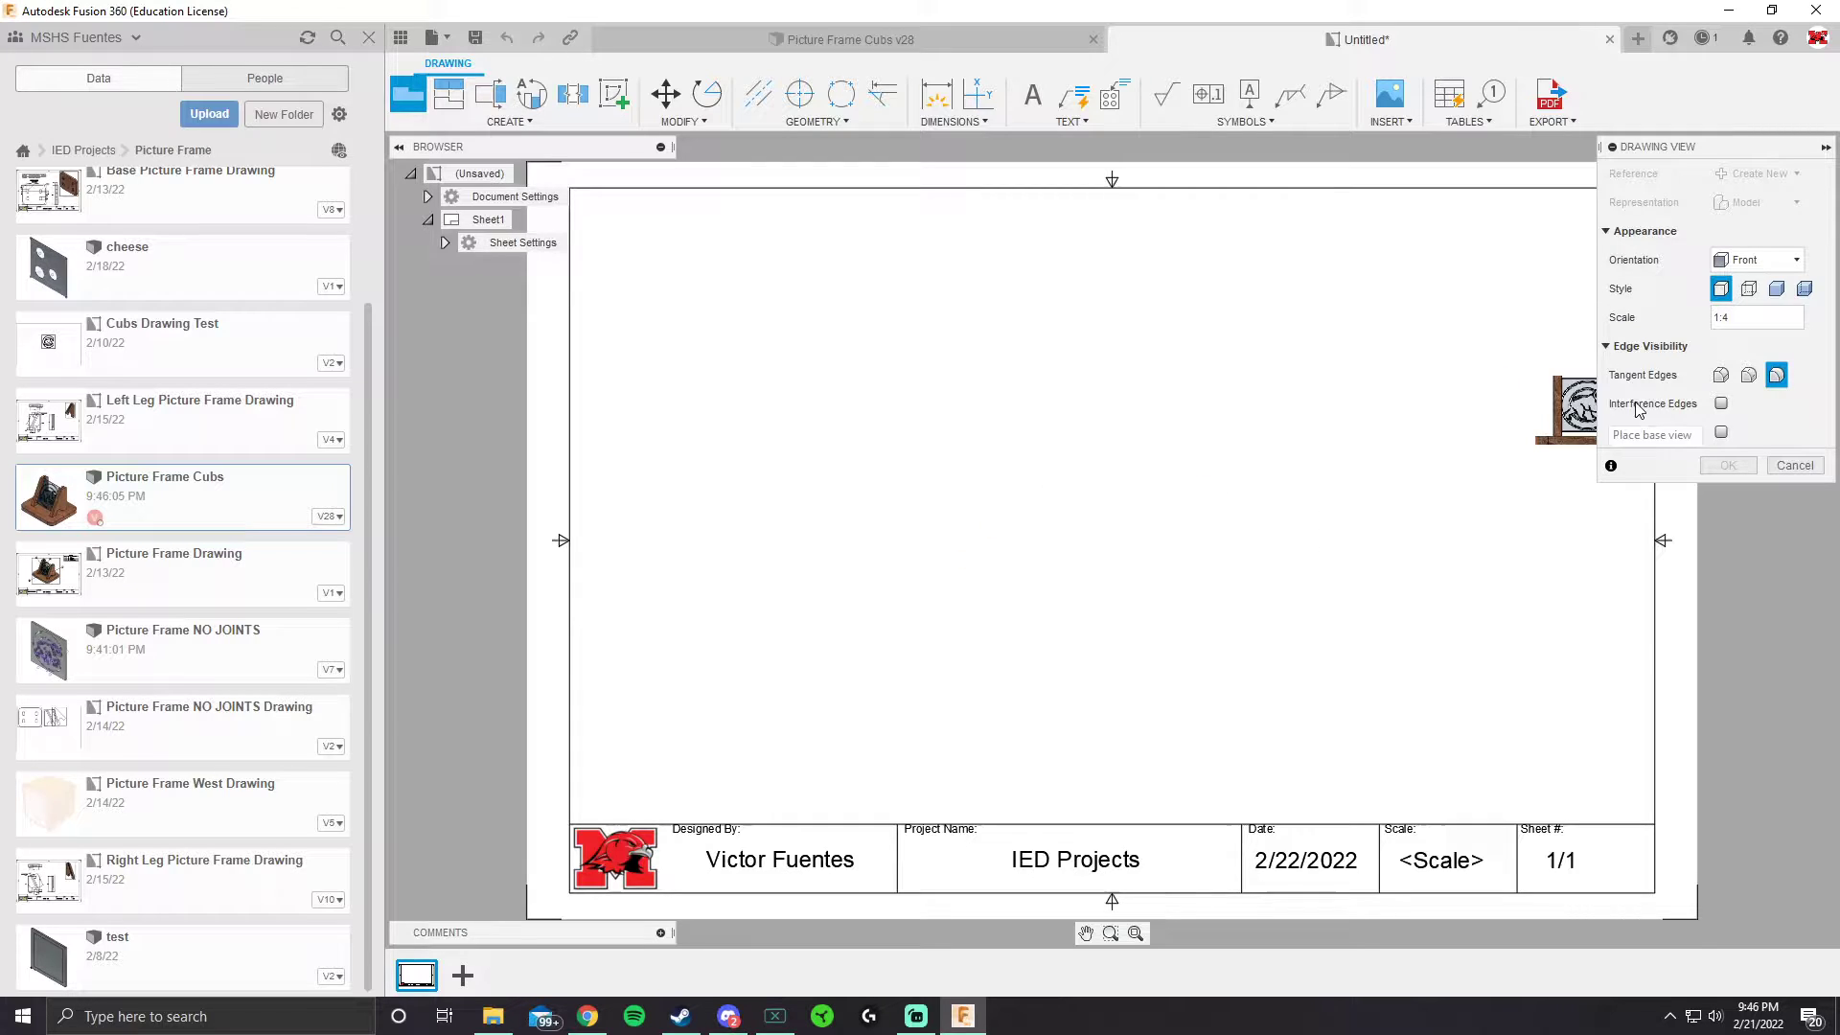
Set the base view scale to 1:1 and choose the home isometric orientation
click(1754, 317)
text(1)
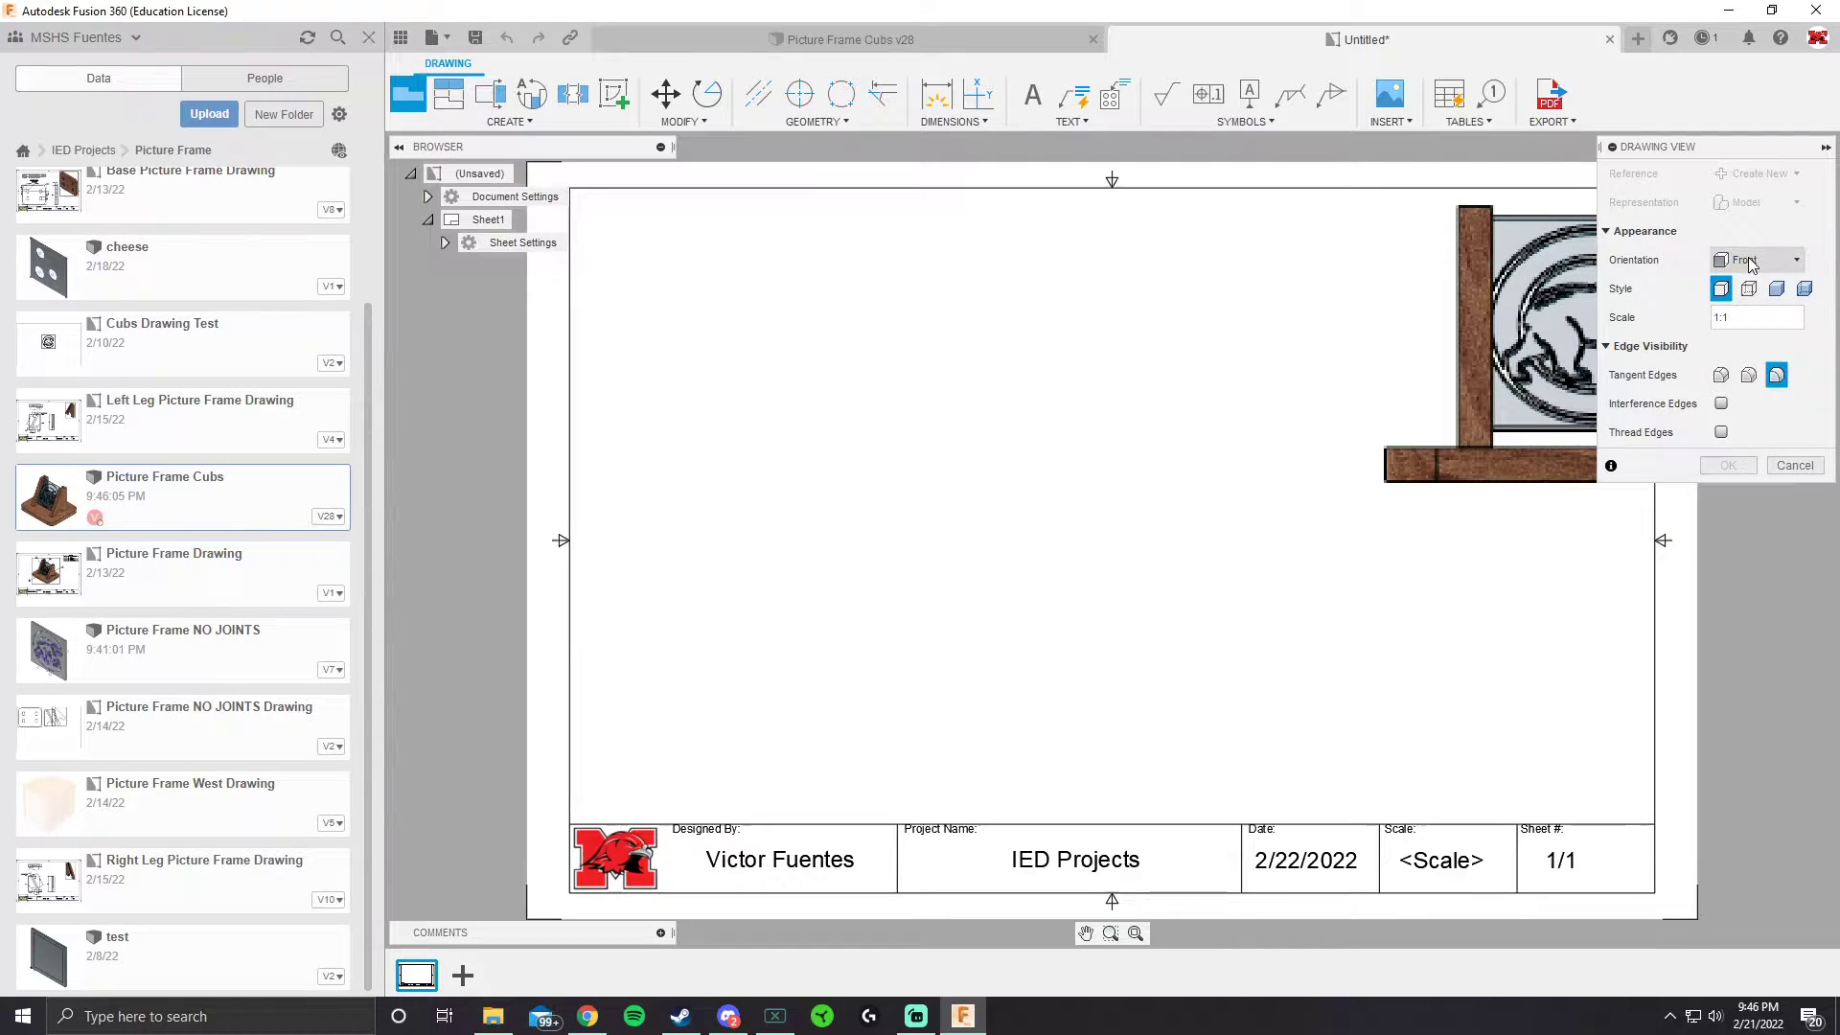
click(1793, 260)
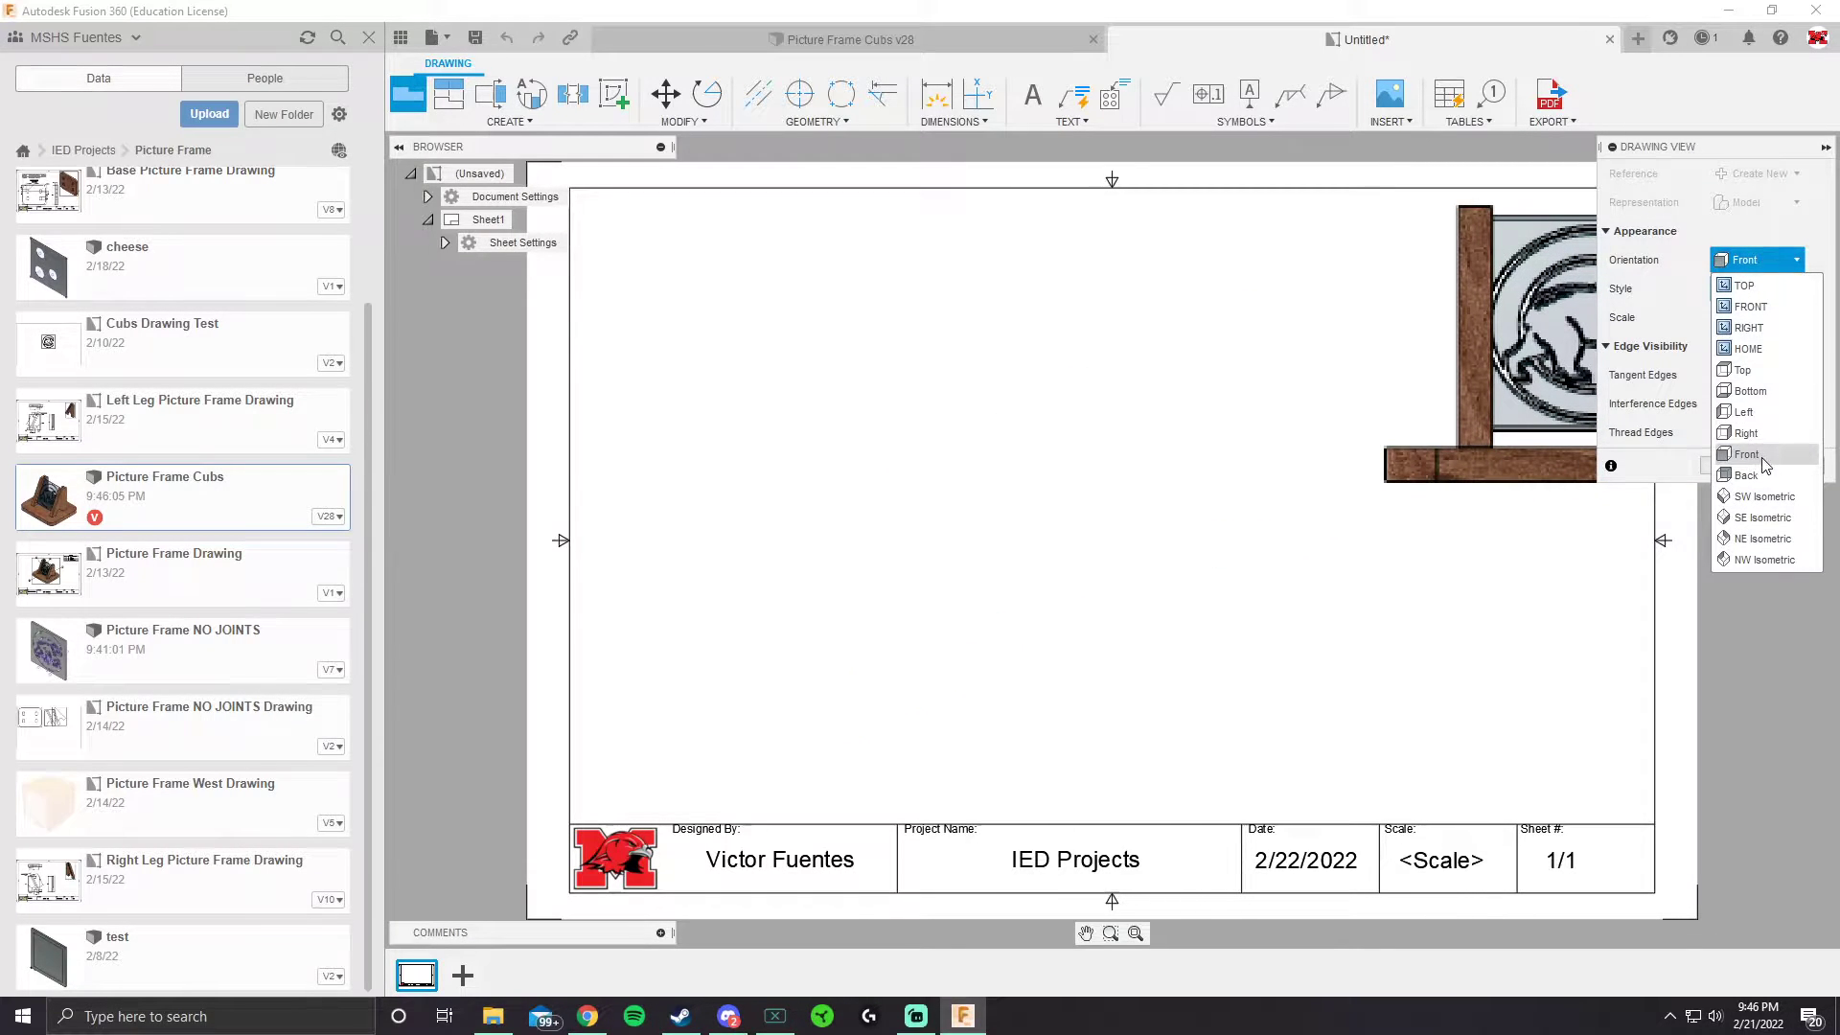
click(1747, 347)
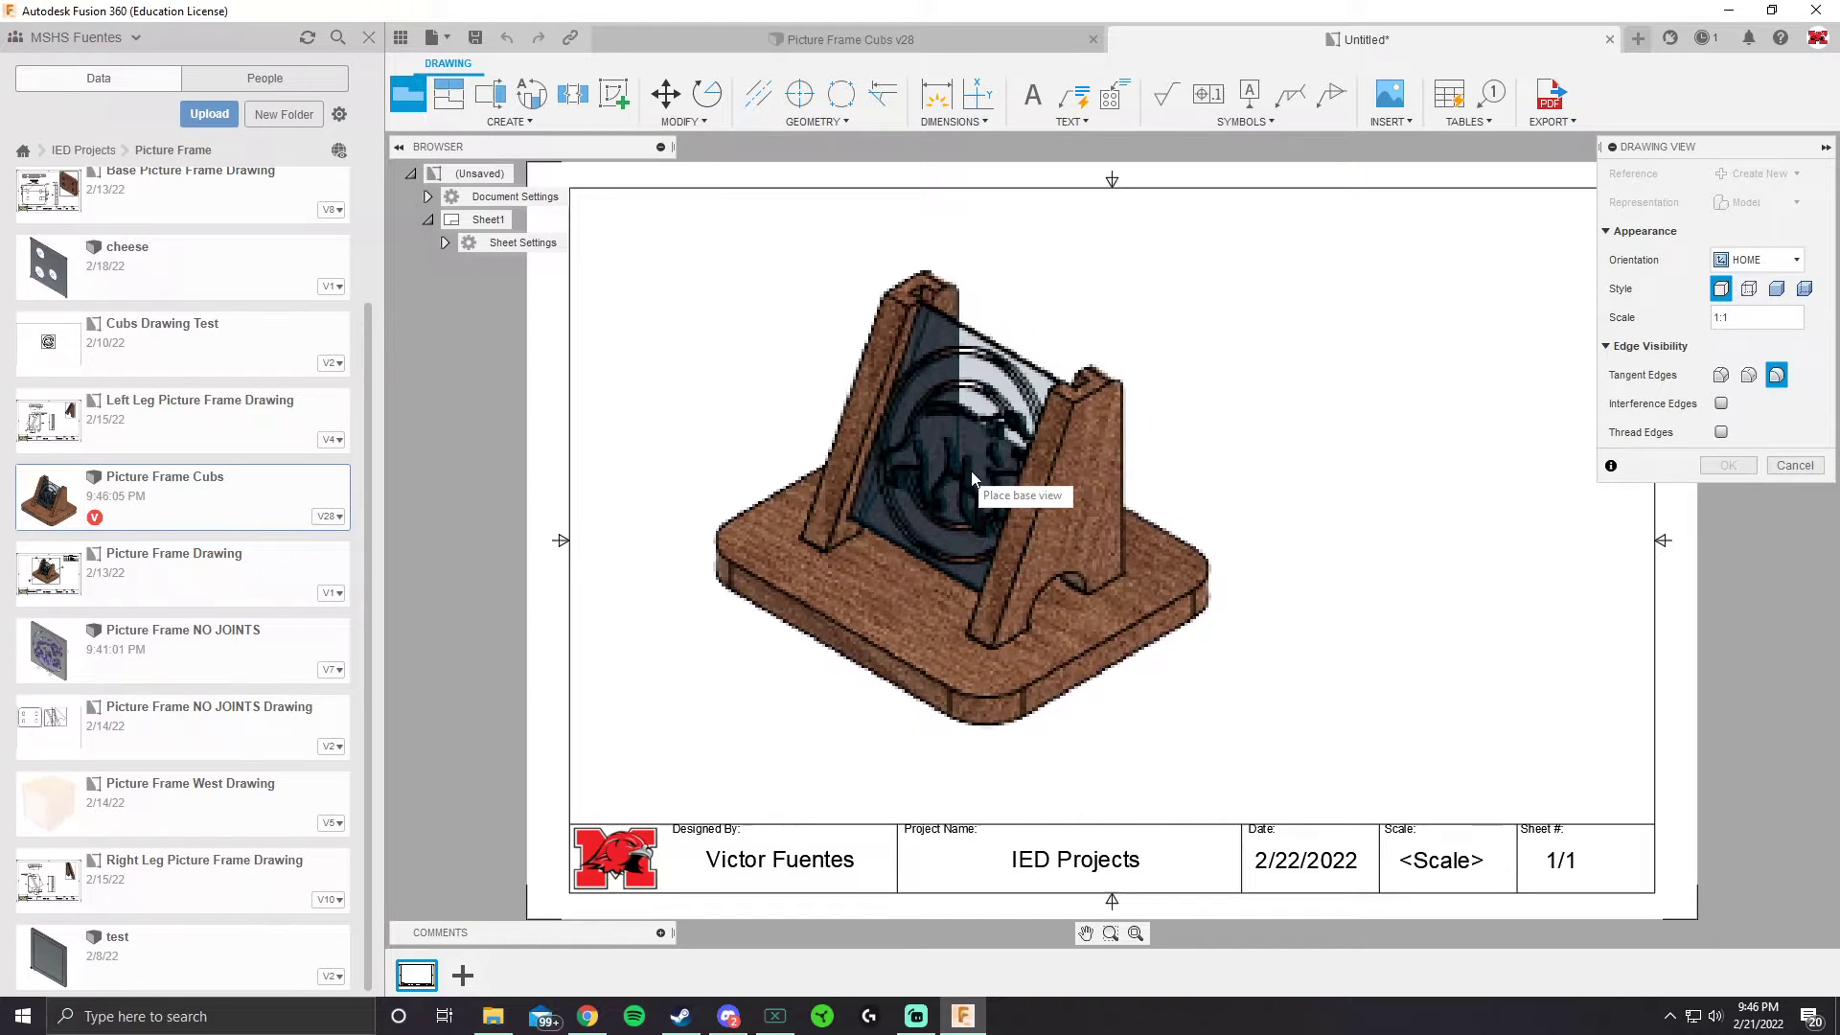
mouse_move(1120, 469)
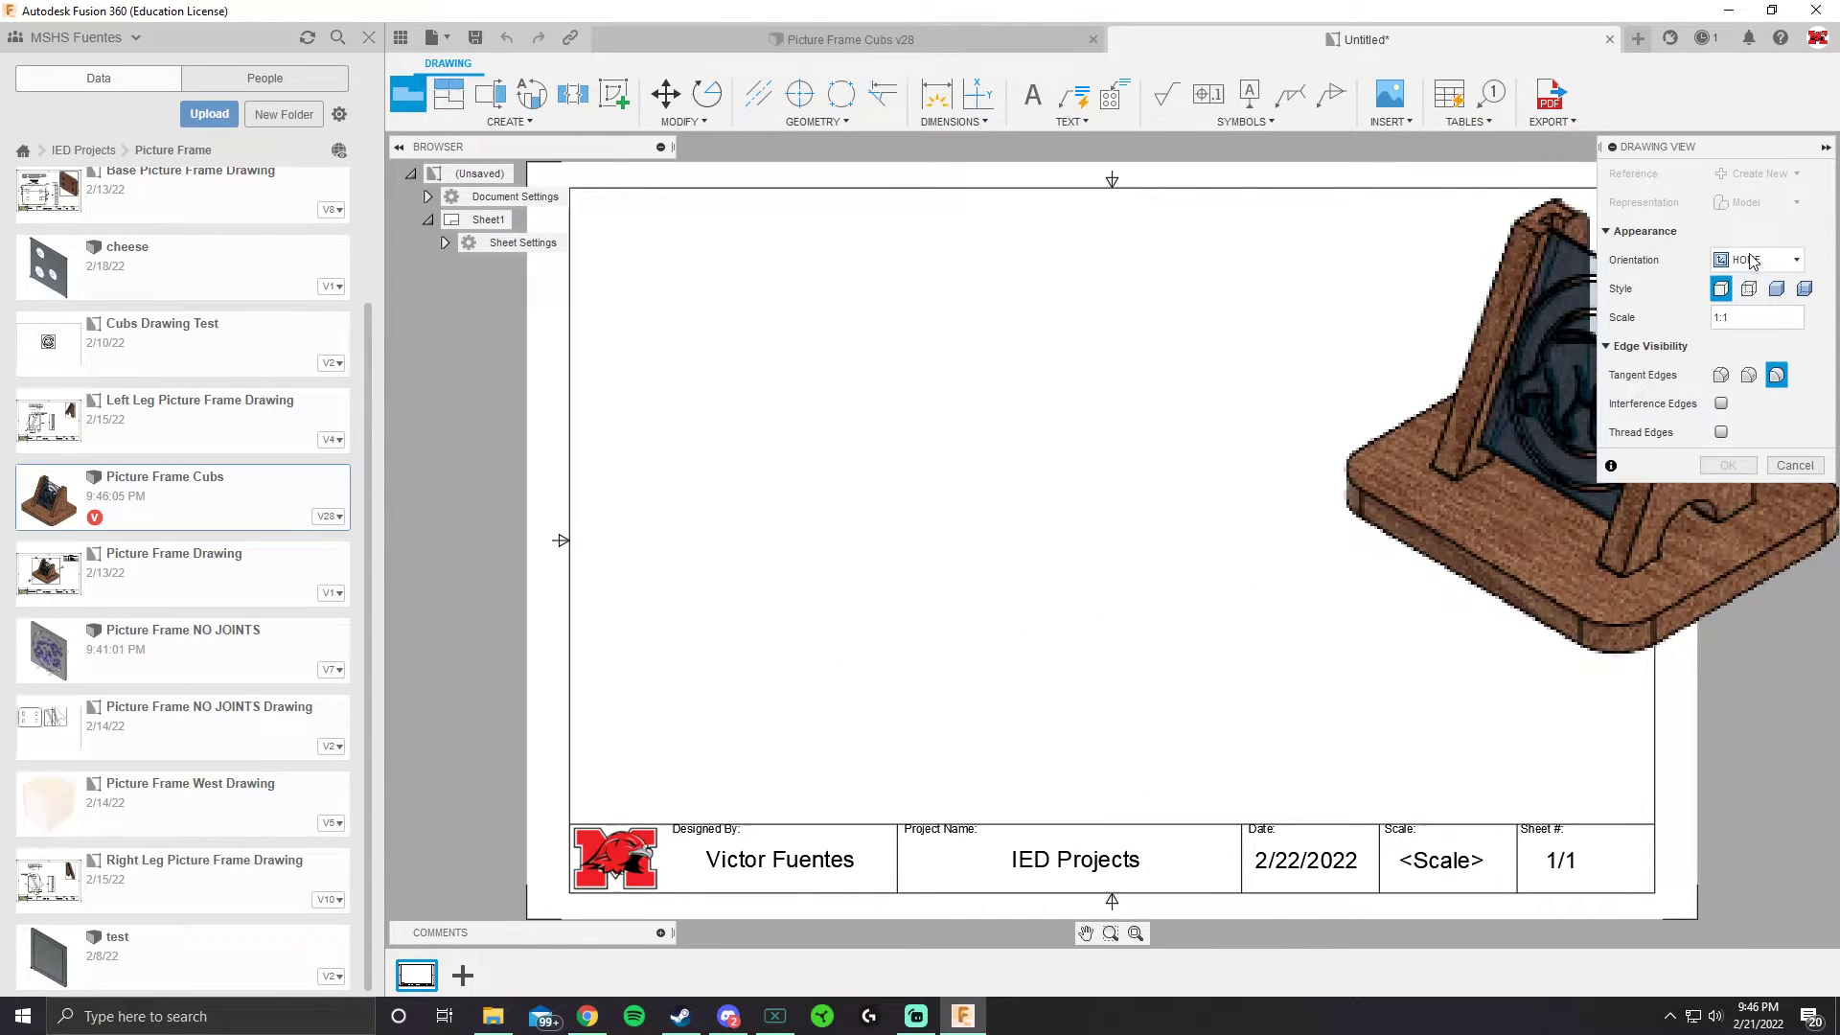
click(1793, 259)
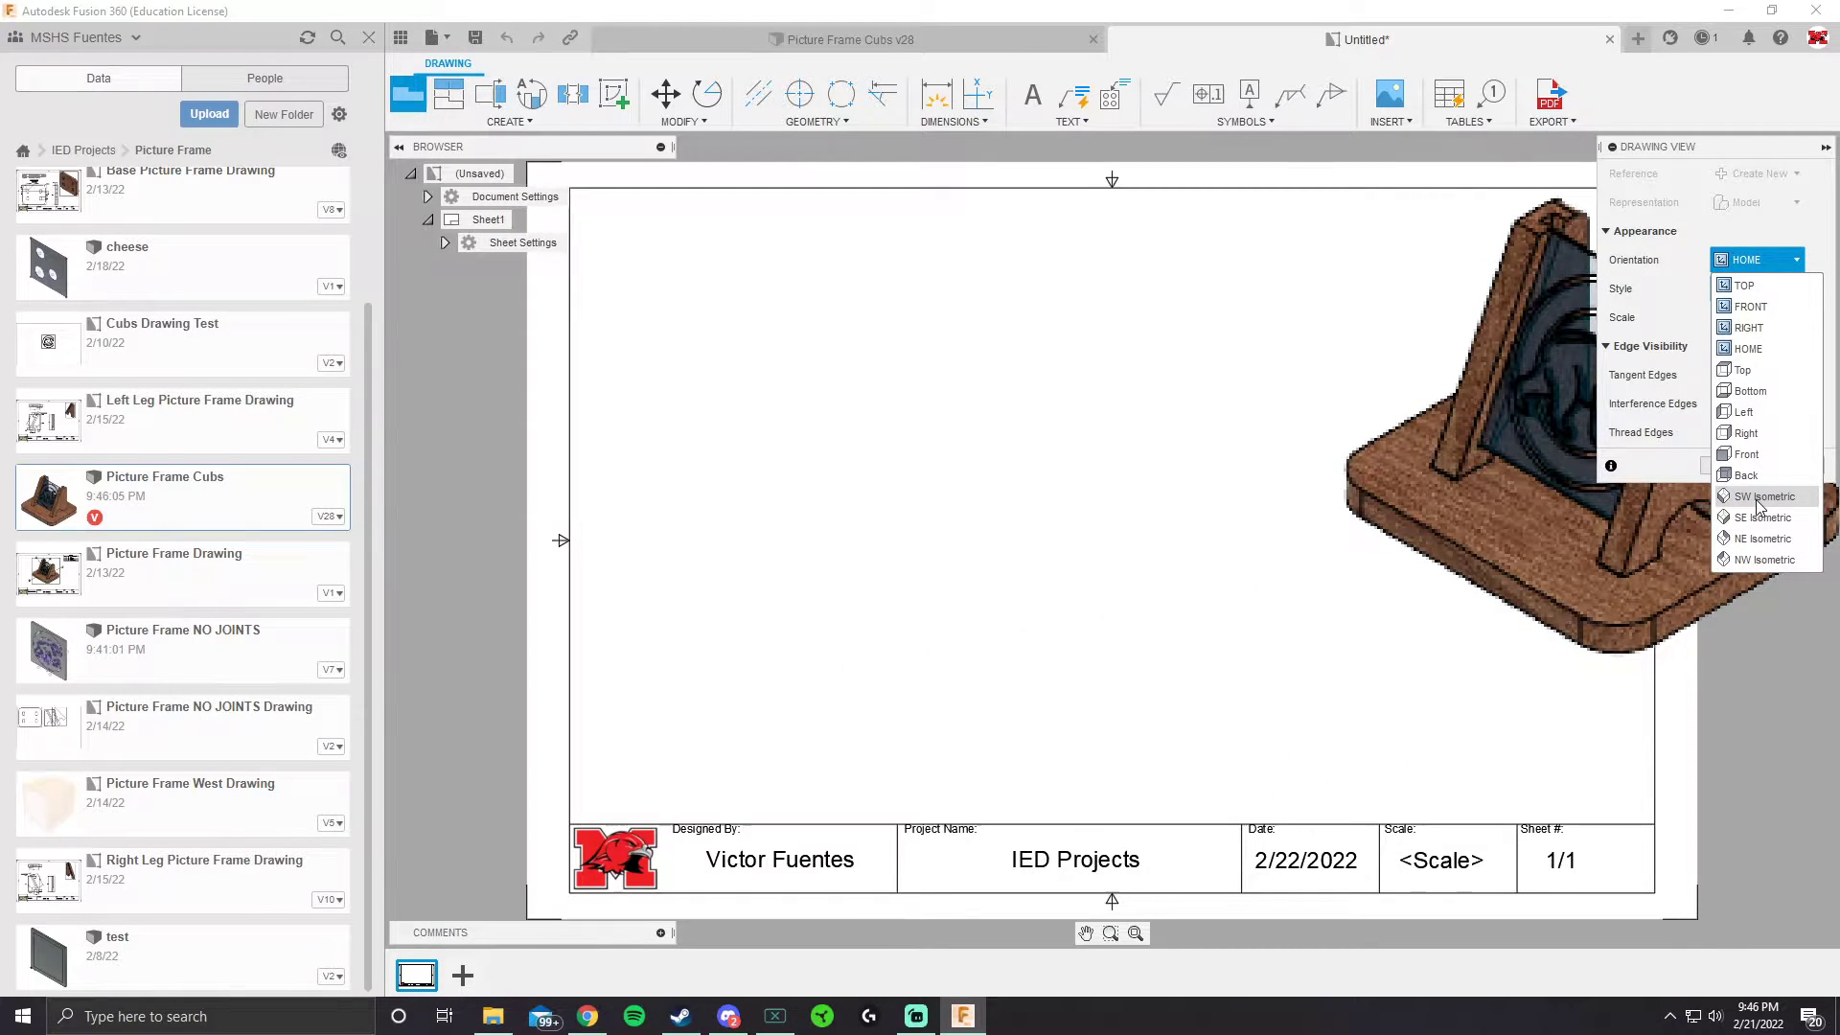
mouse_move(1760, 537)
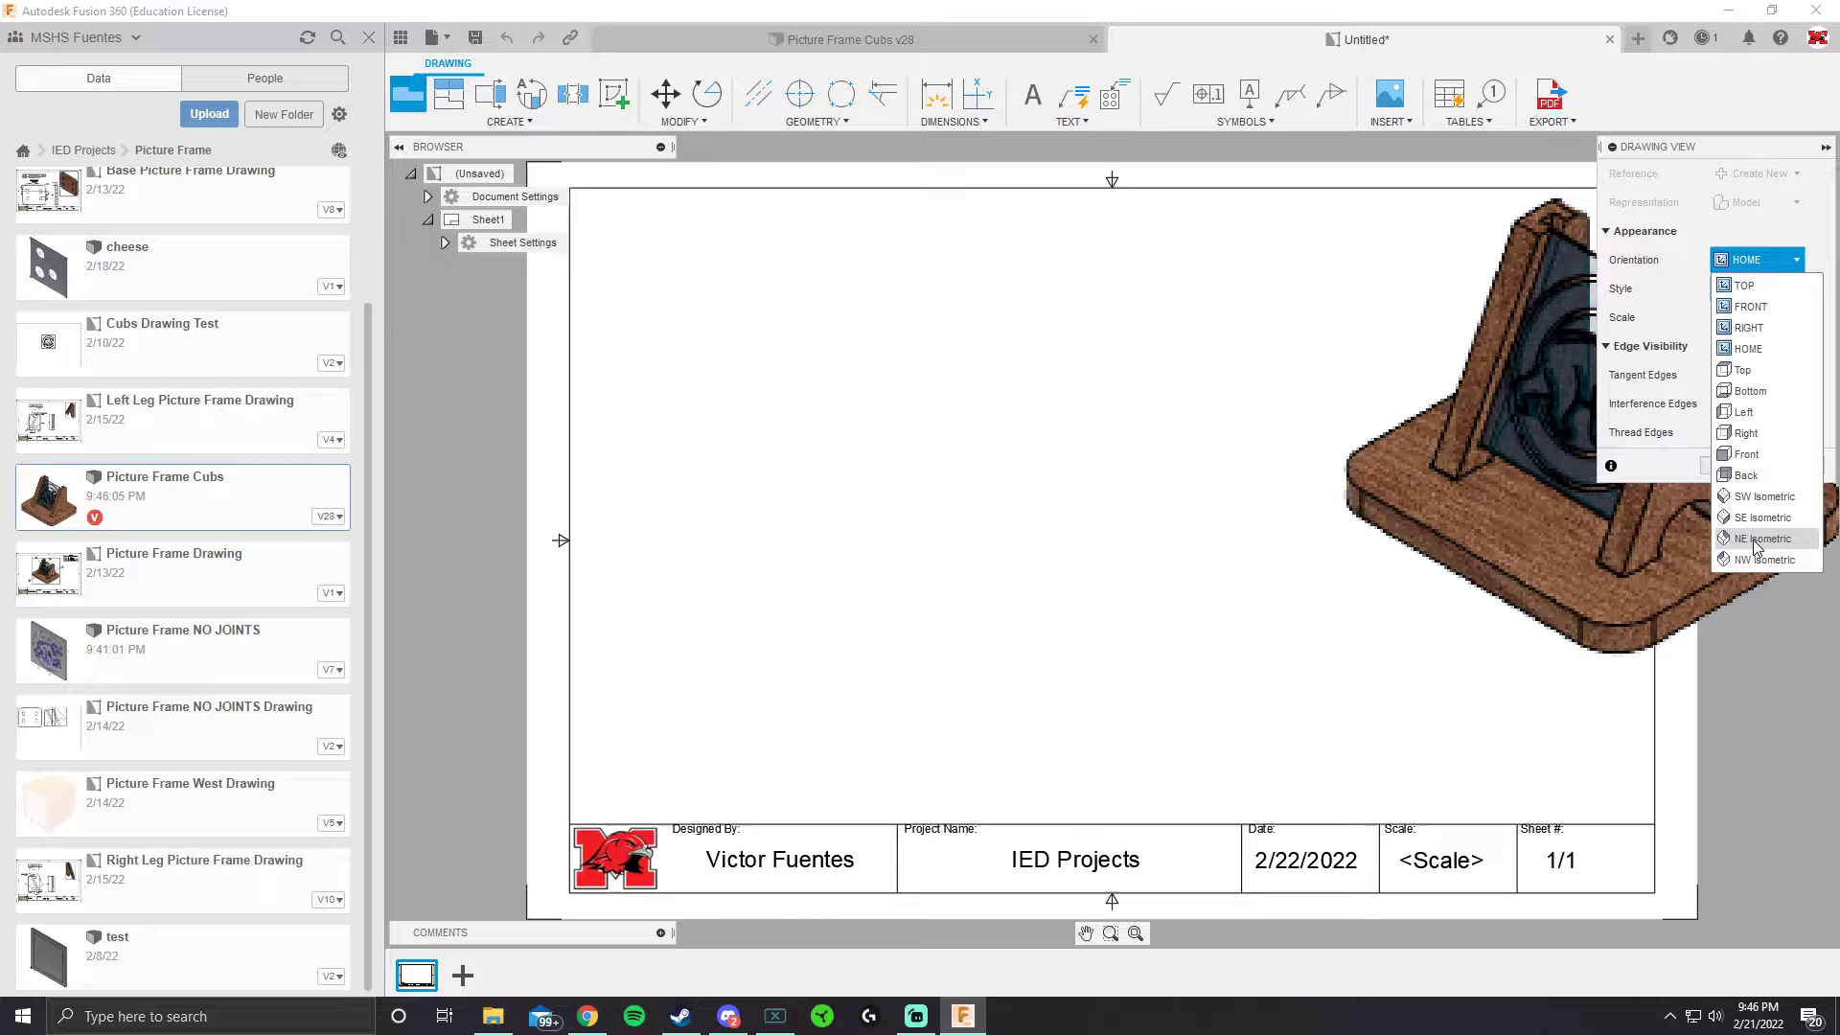
mouse_move(1086, 528)
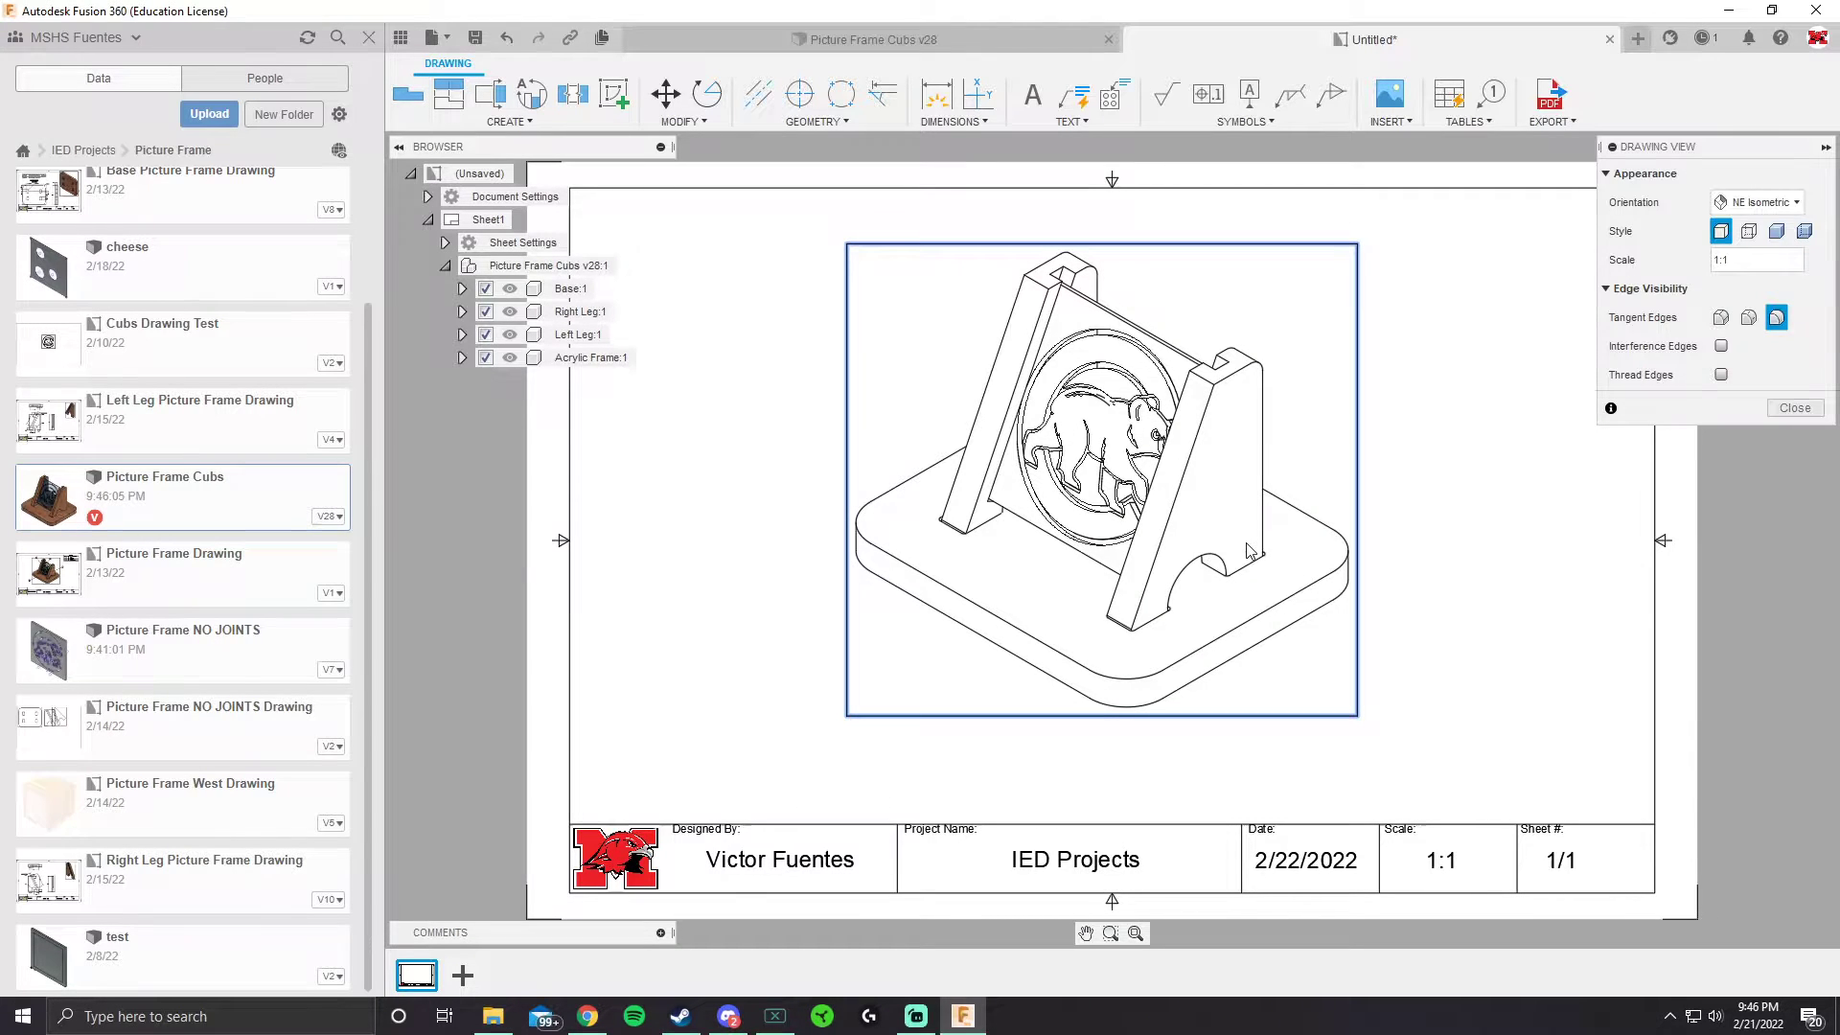
Switch the base view style to Shaded
click(1804, 231)
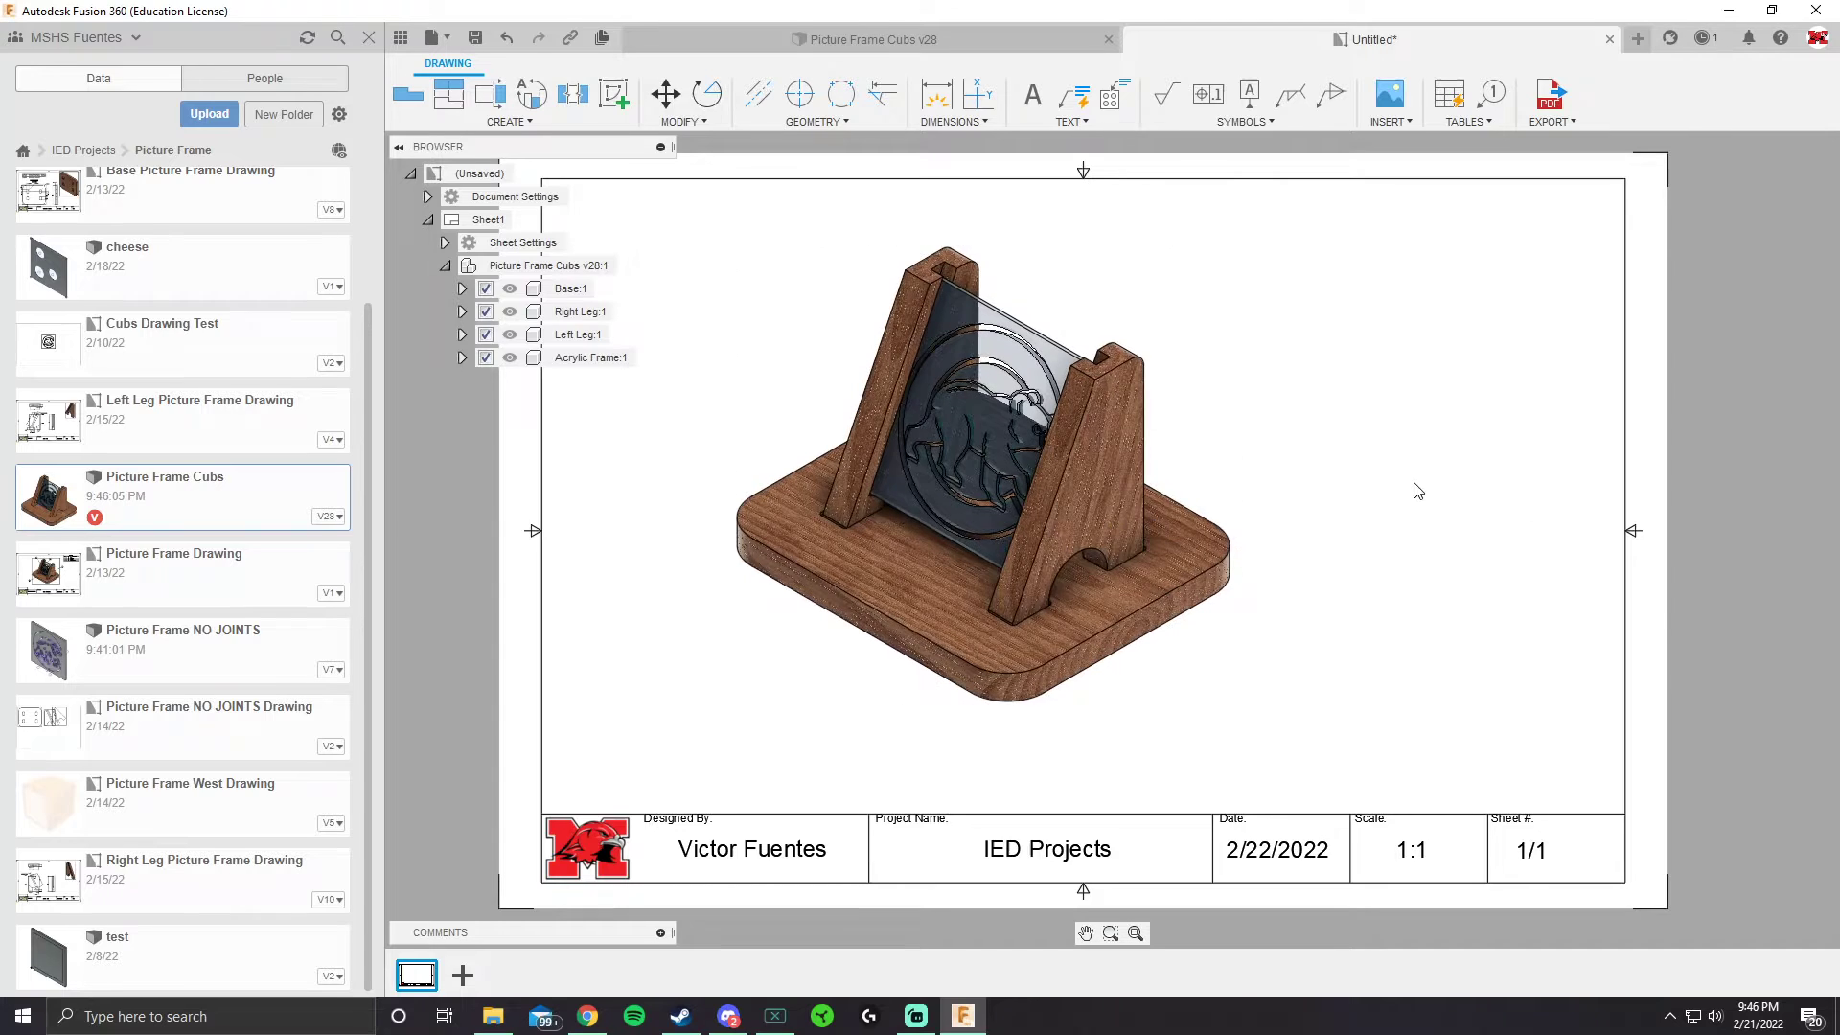
mouse_move(854, 324)
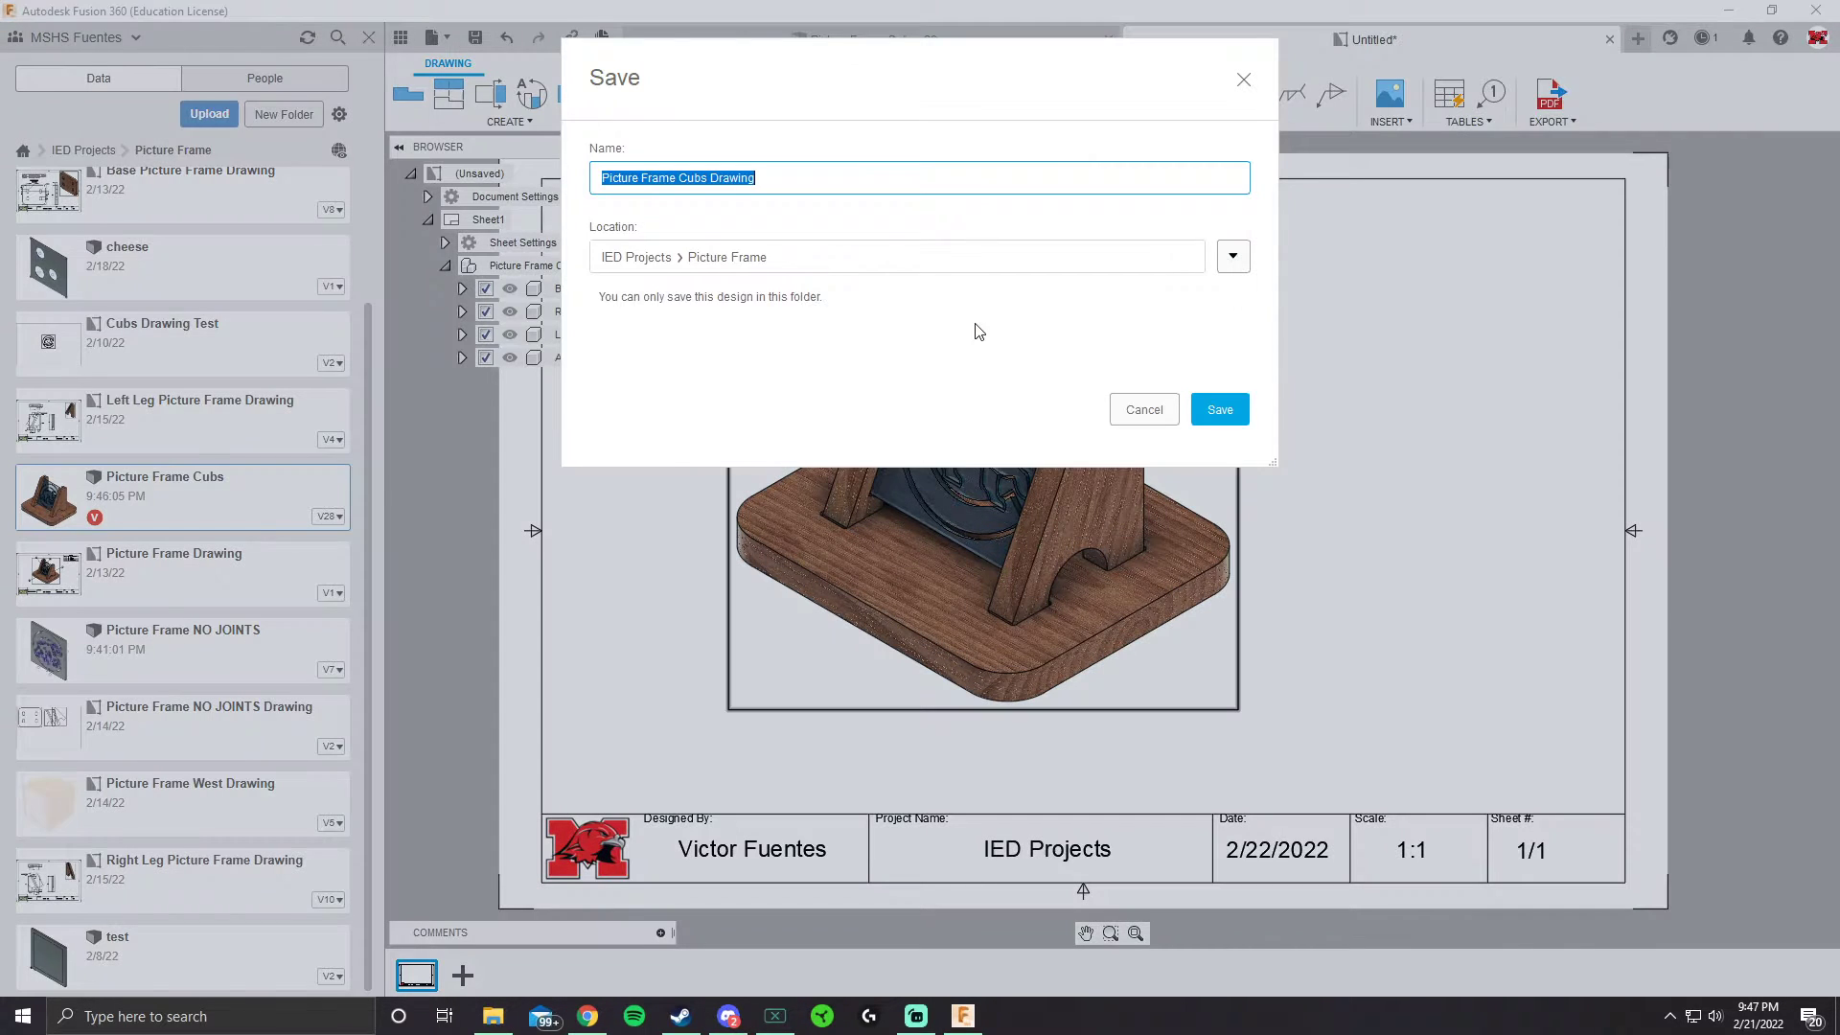
Save the drawing under the proposed name and start a parts list with balloons
click(1218, 408)
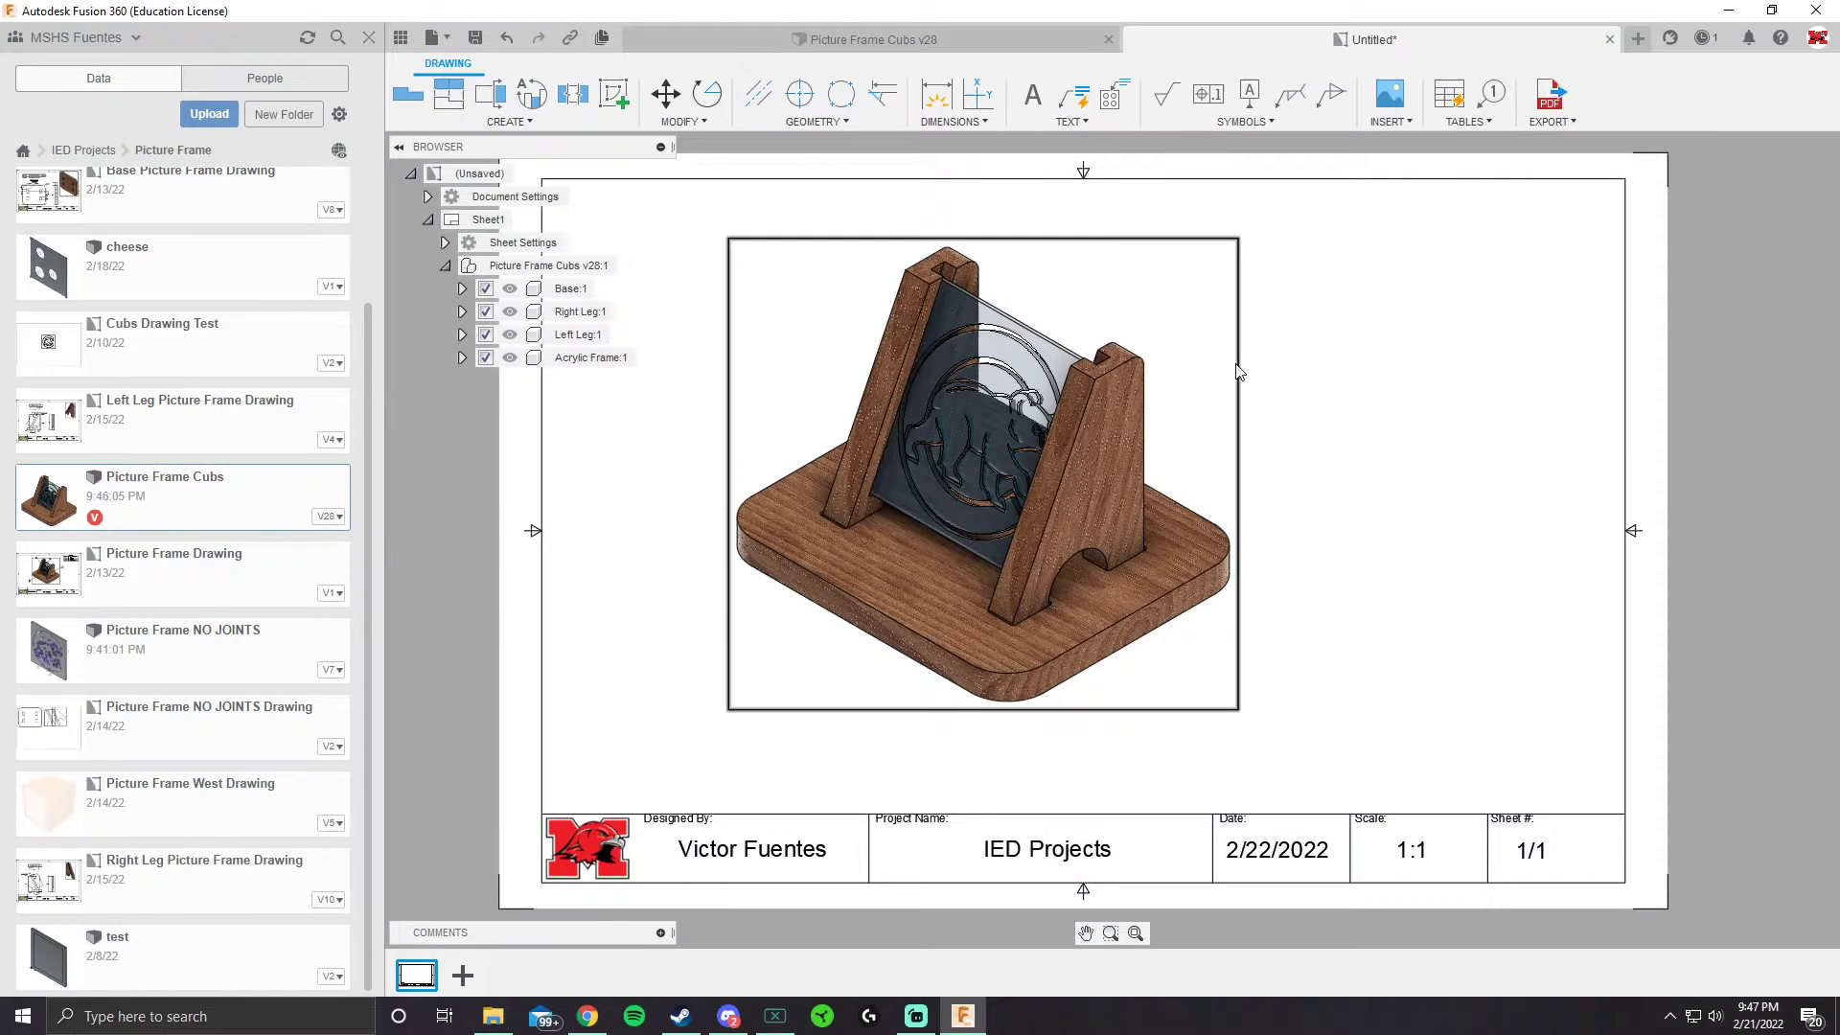
click(1465, 103)
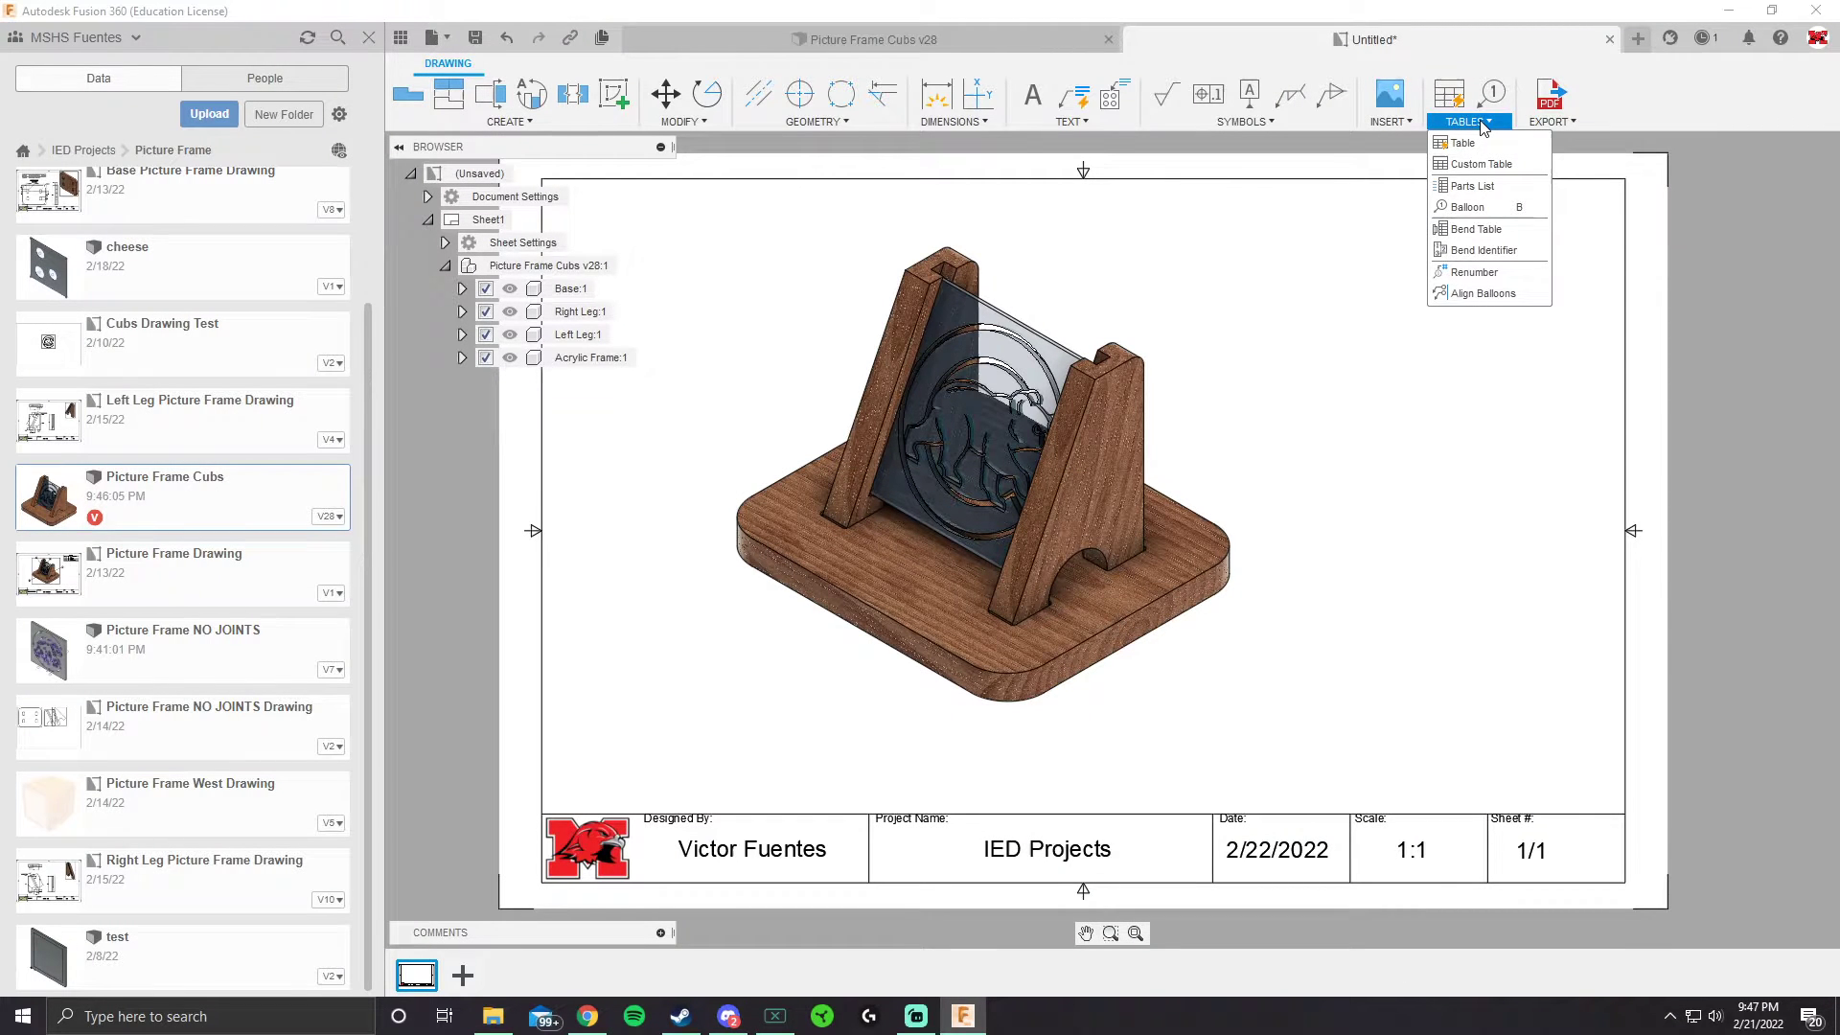
click(1552, 102)
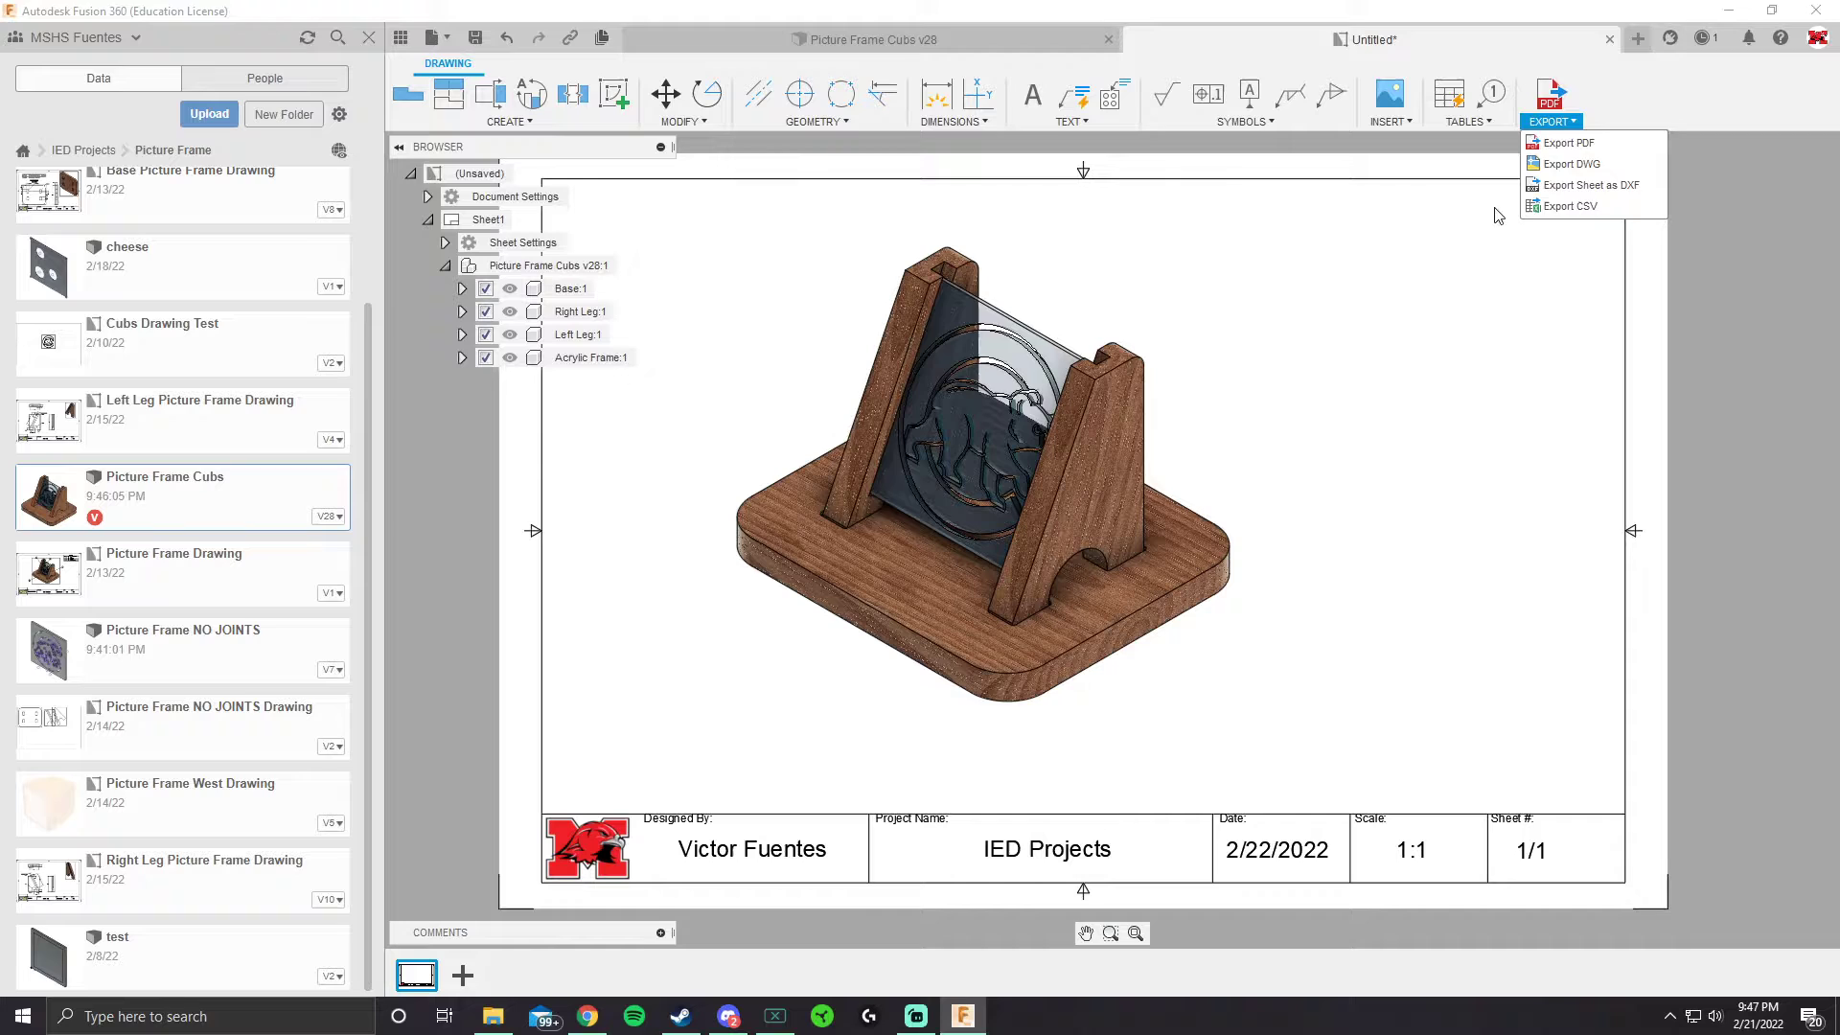
click(1463, 104)
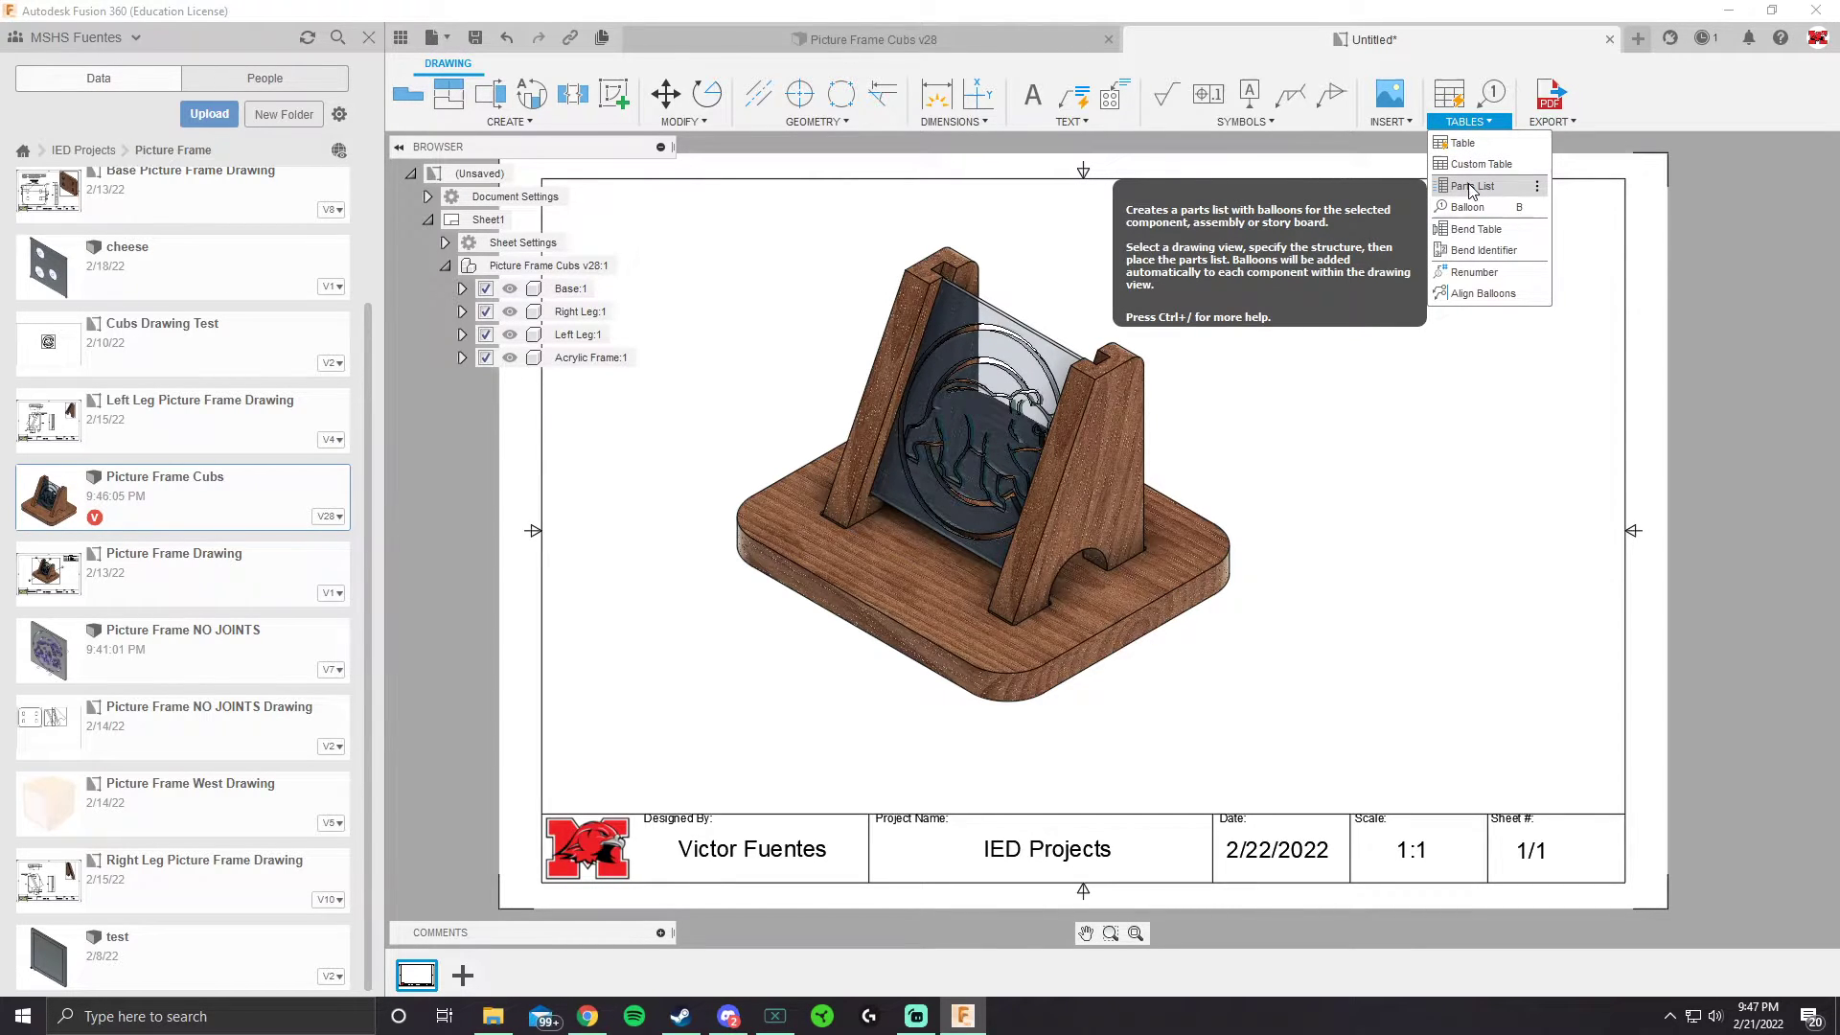
click(1473, 185)
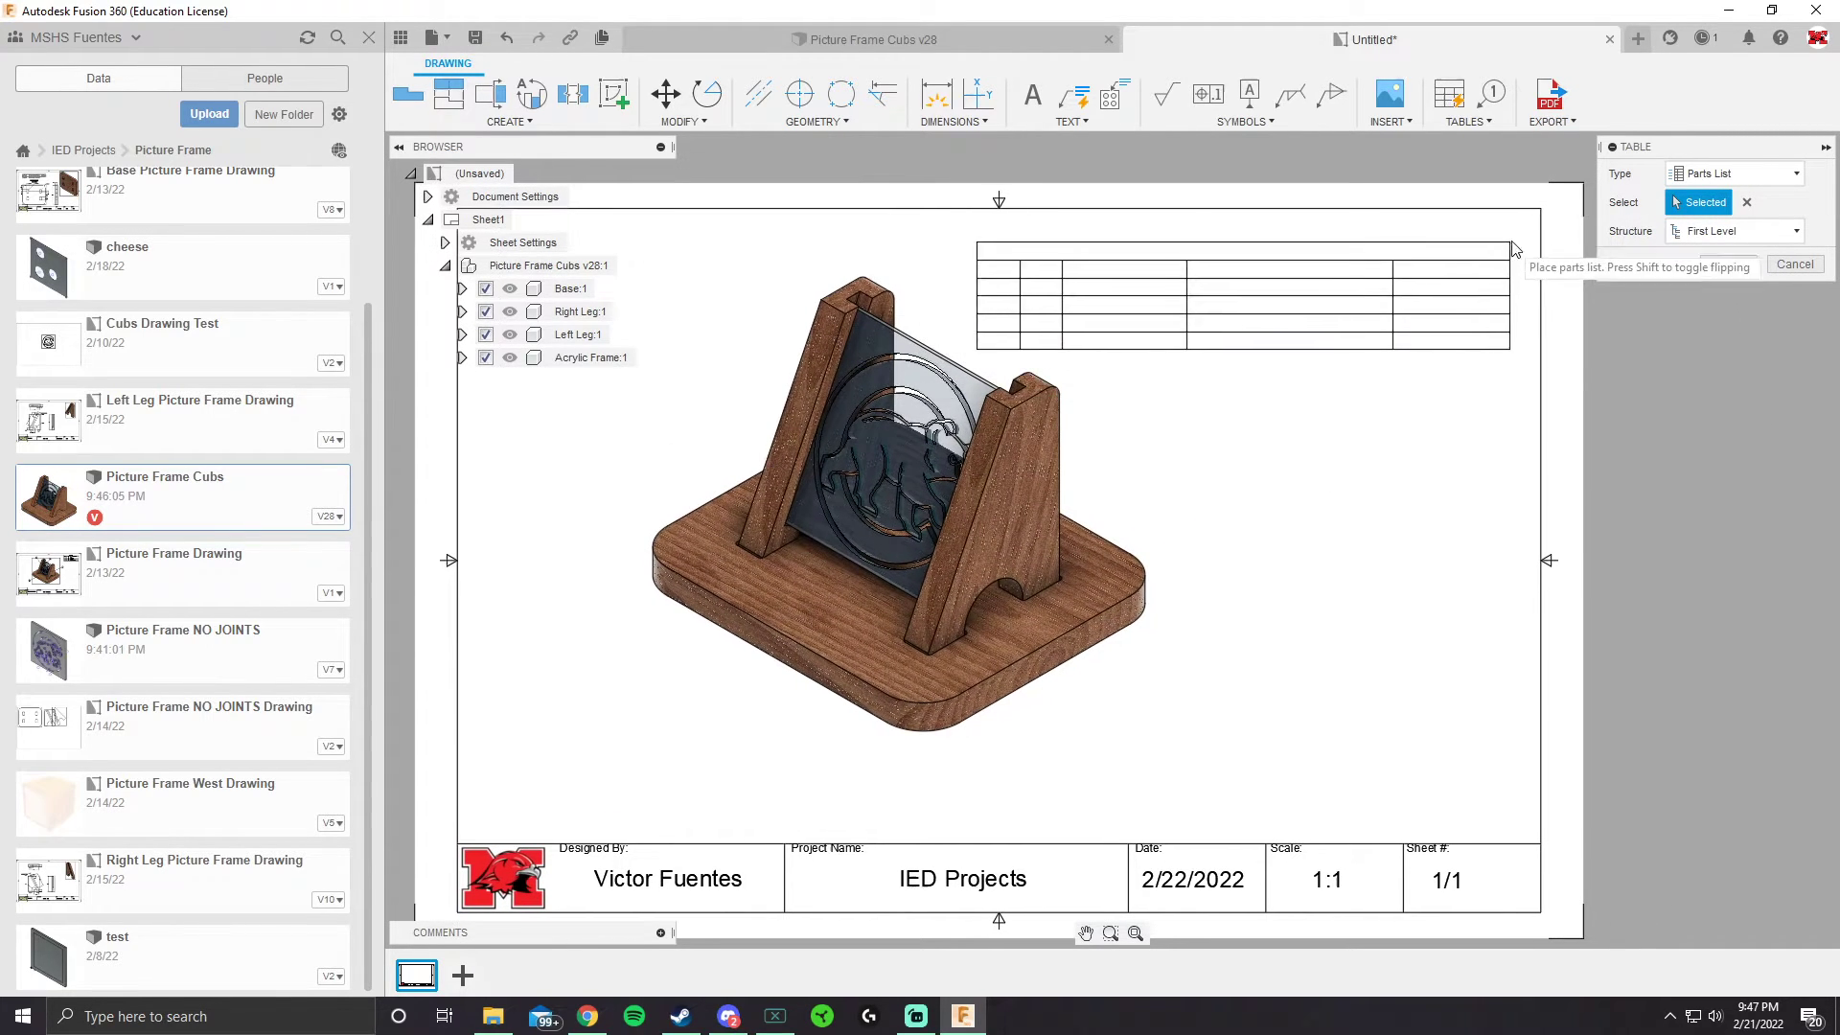
Place the parts list top right, move balloon 2, and reattach balloon 1's leader
click(1267, 281)
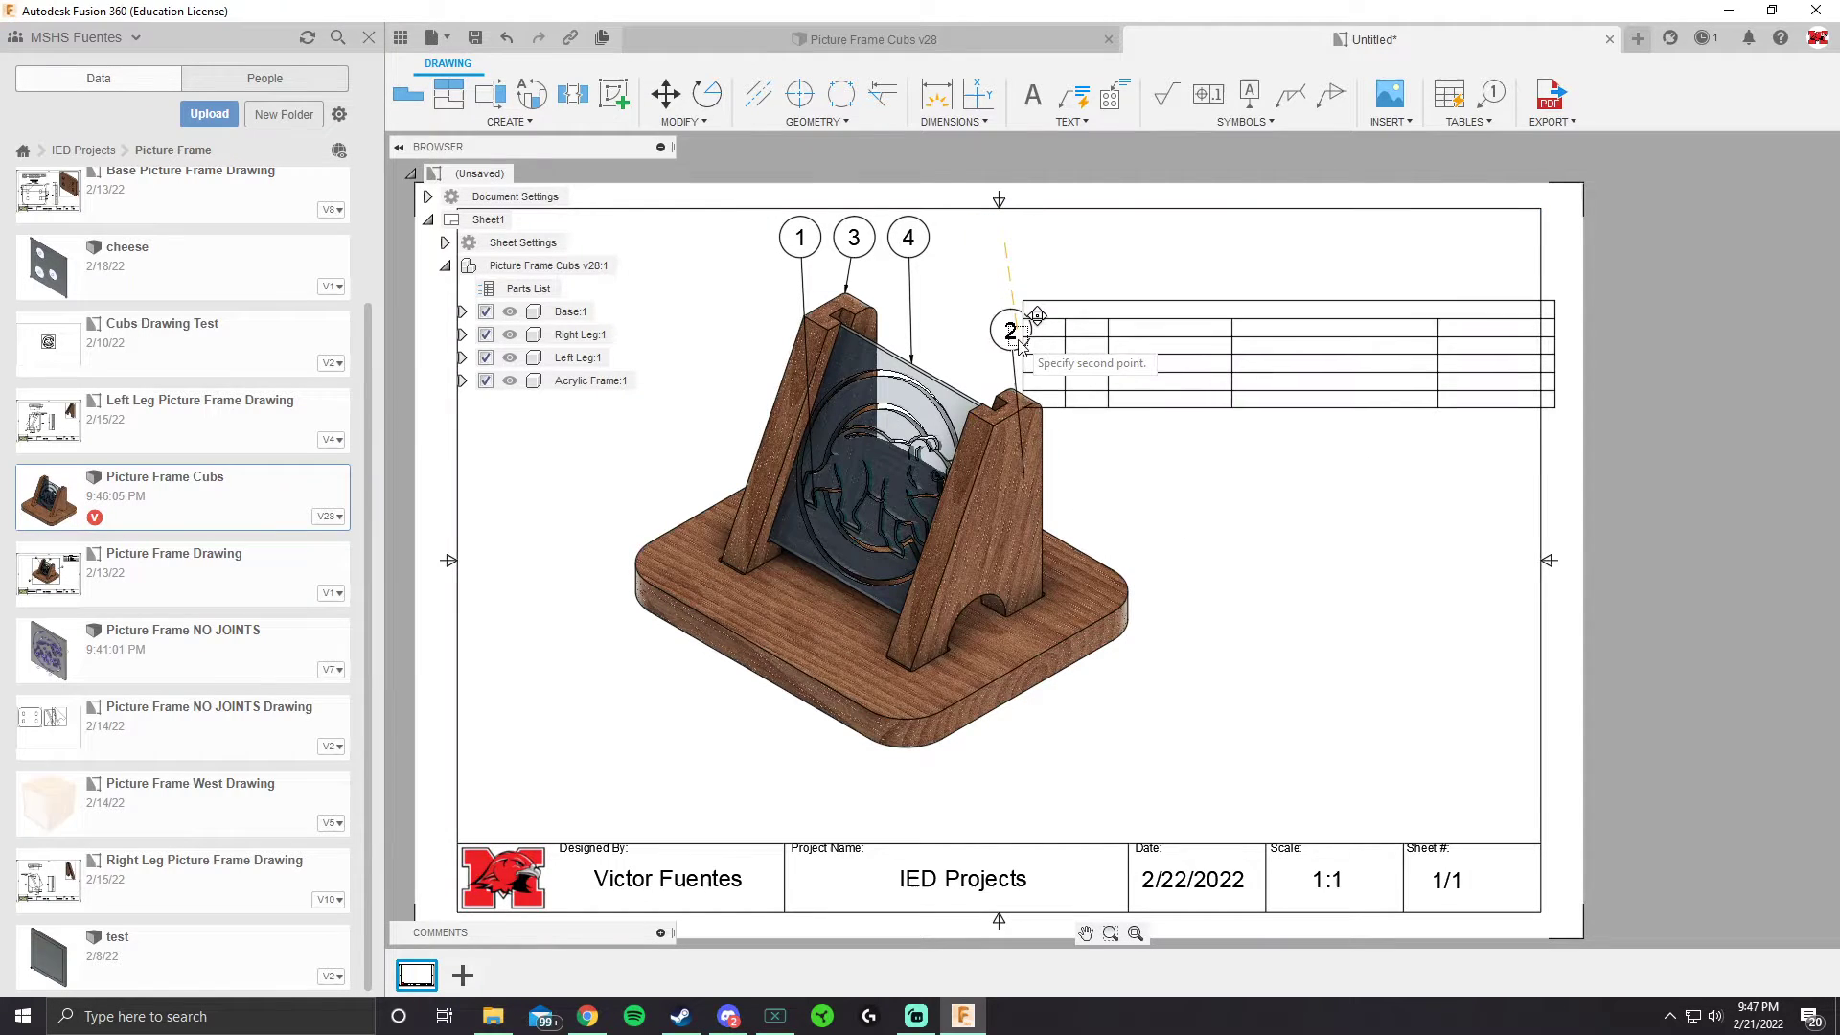
click(1170, 454)
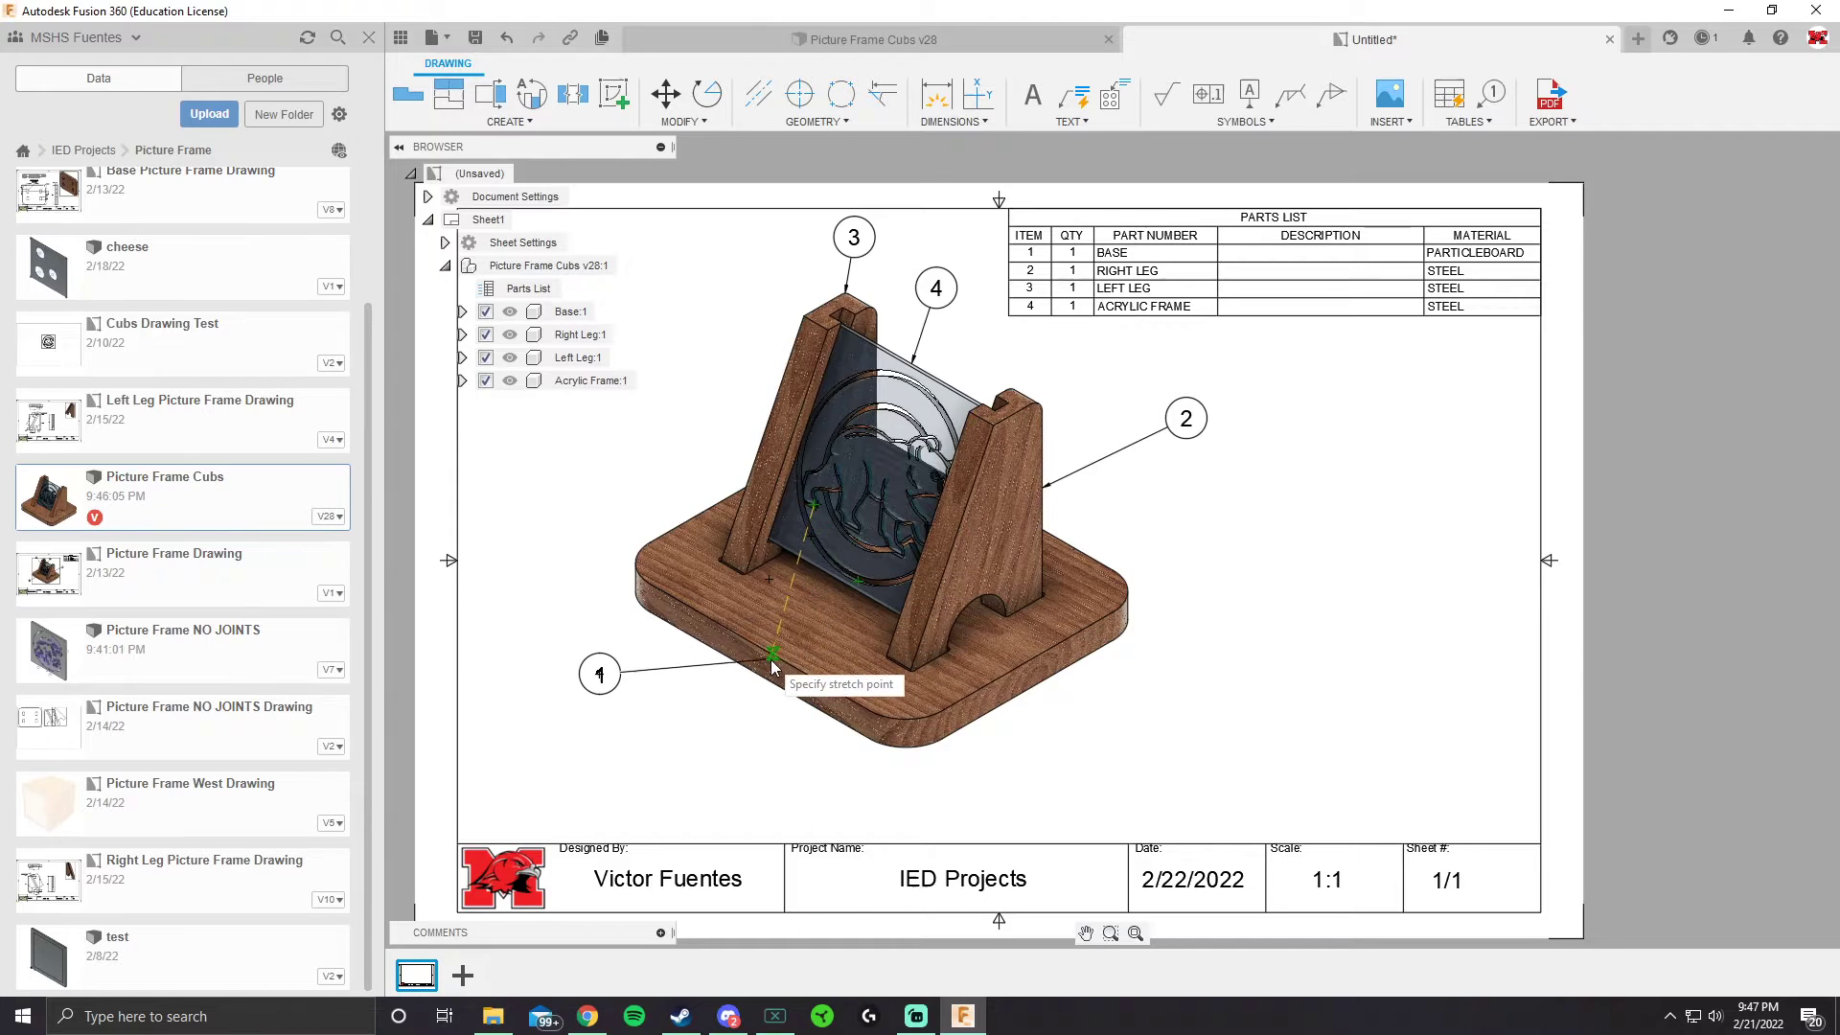
click(926, 373)
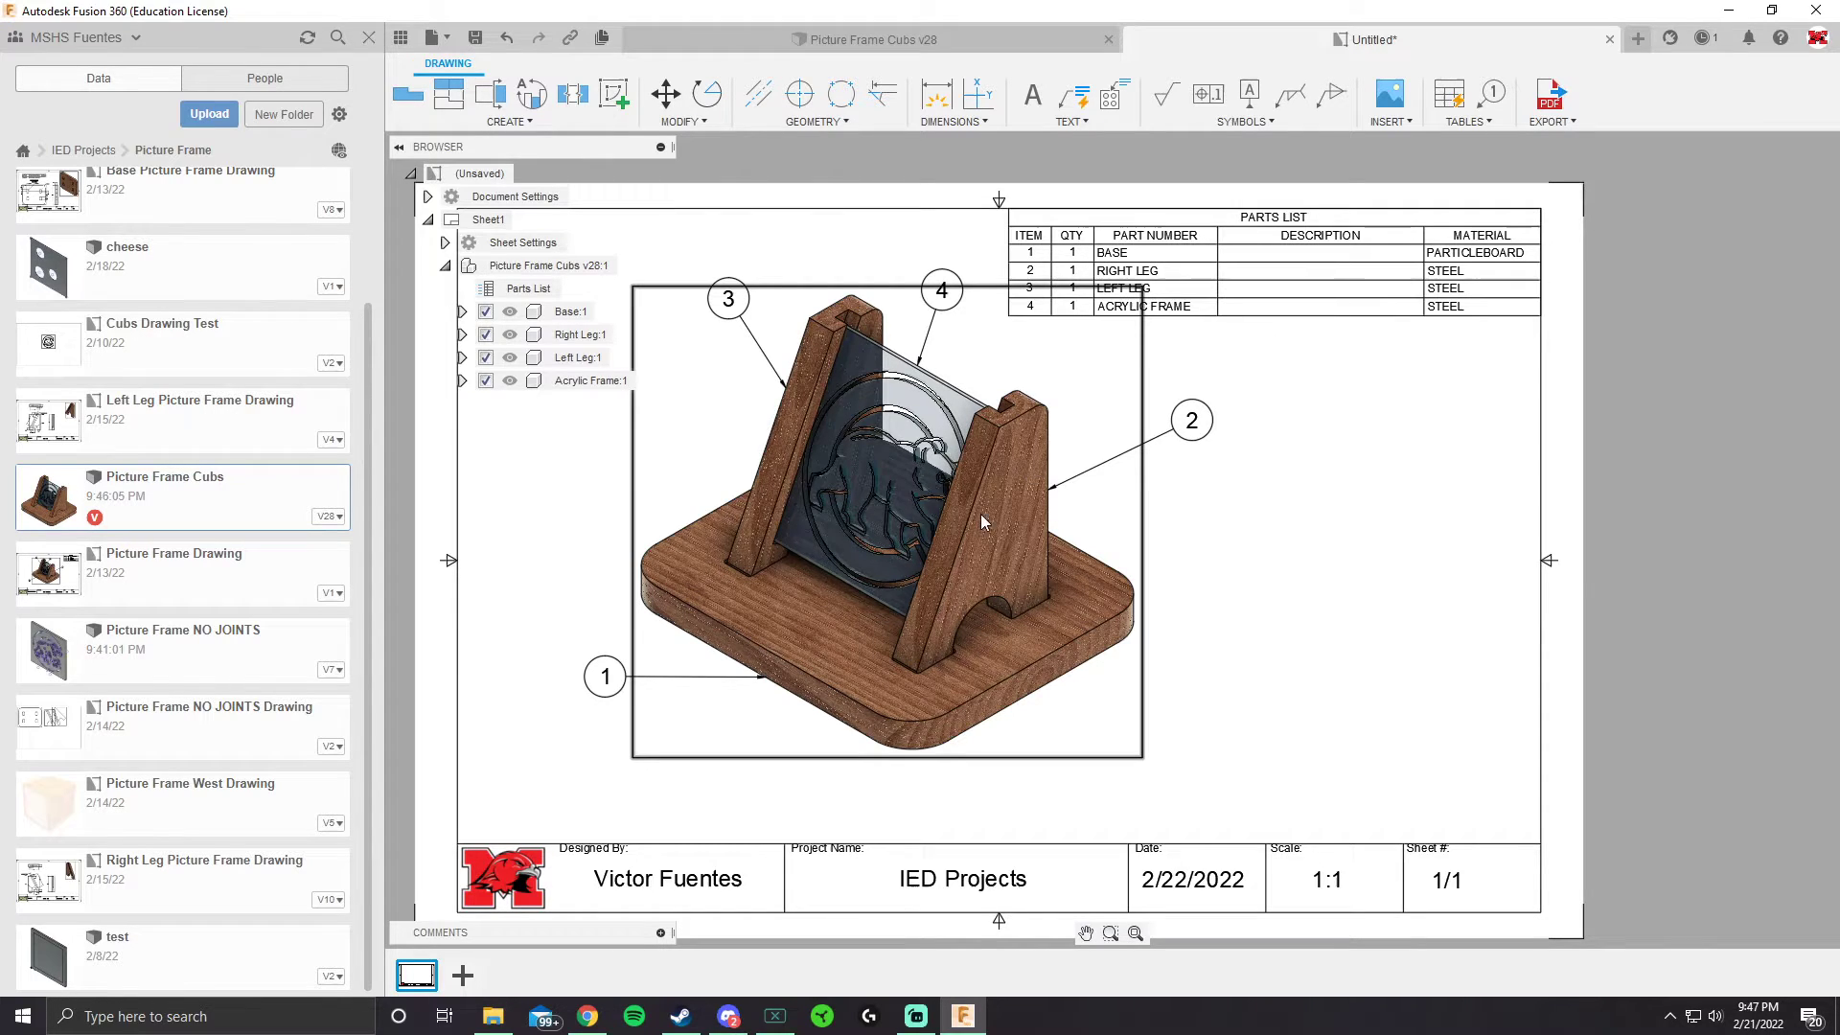
mouse_move(821, 483)
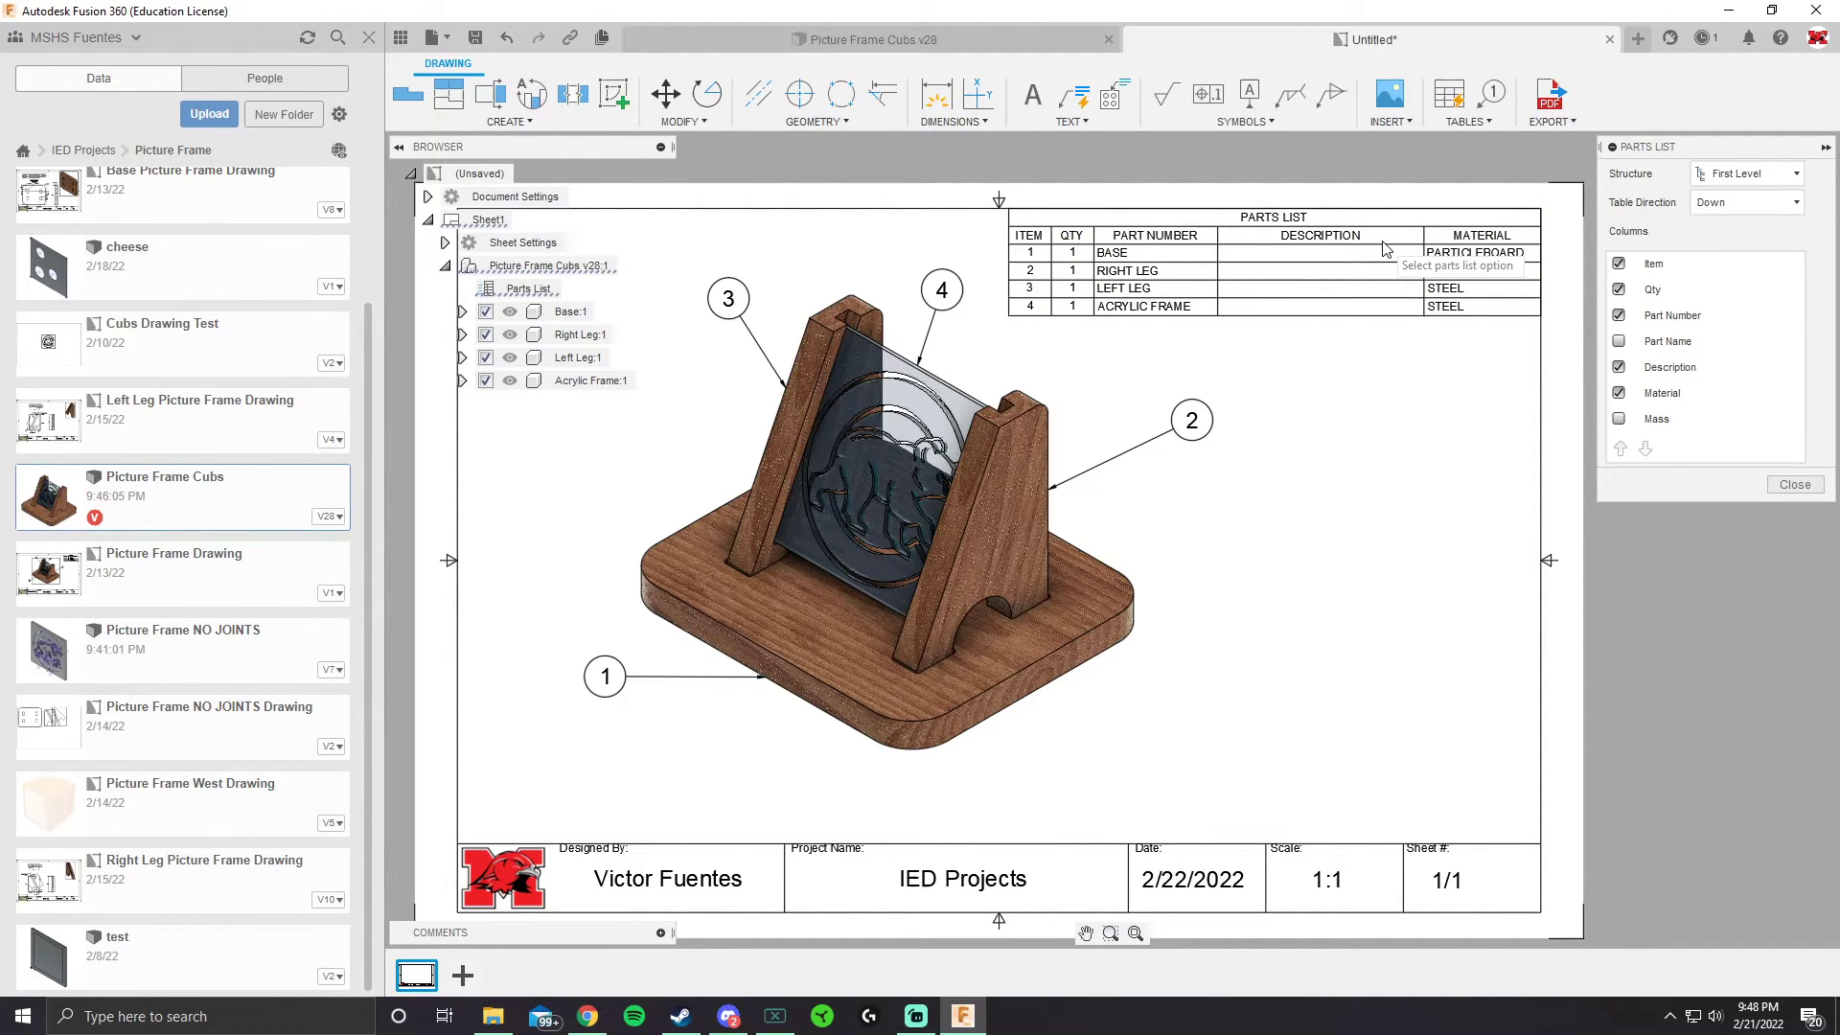
Add the Part Name column and hide the Part Number and Description columns
click(1619, 392)
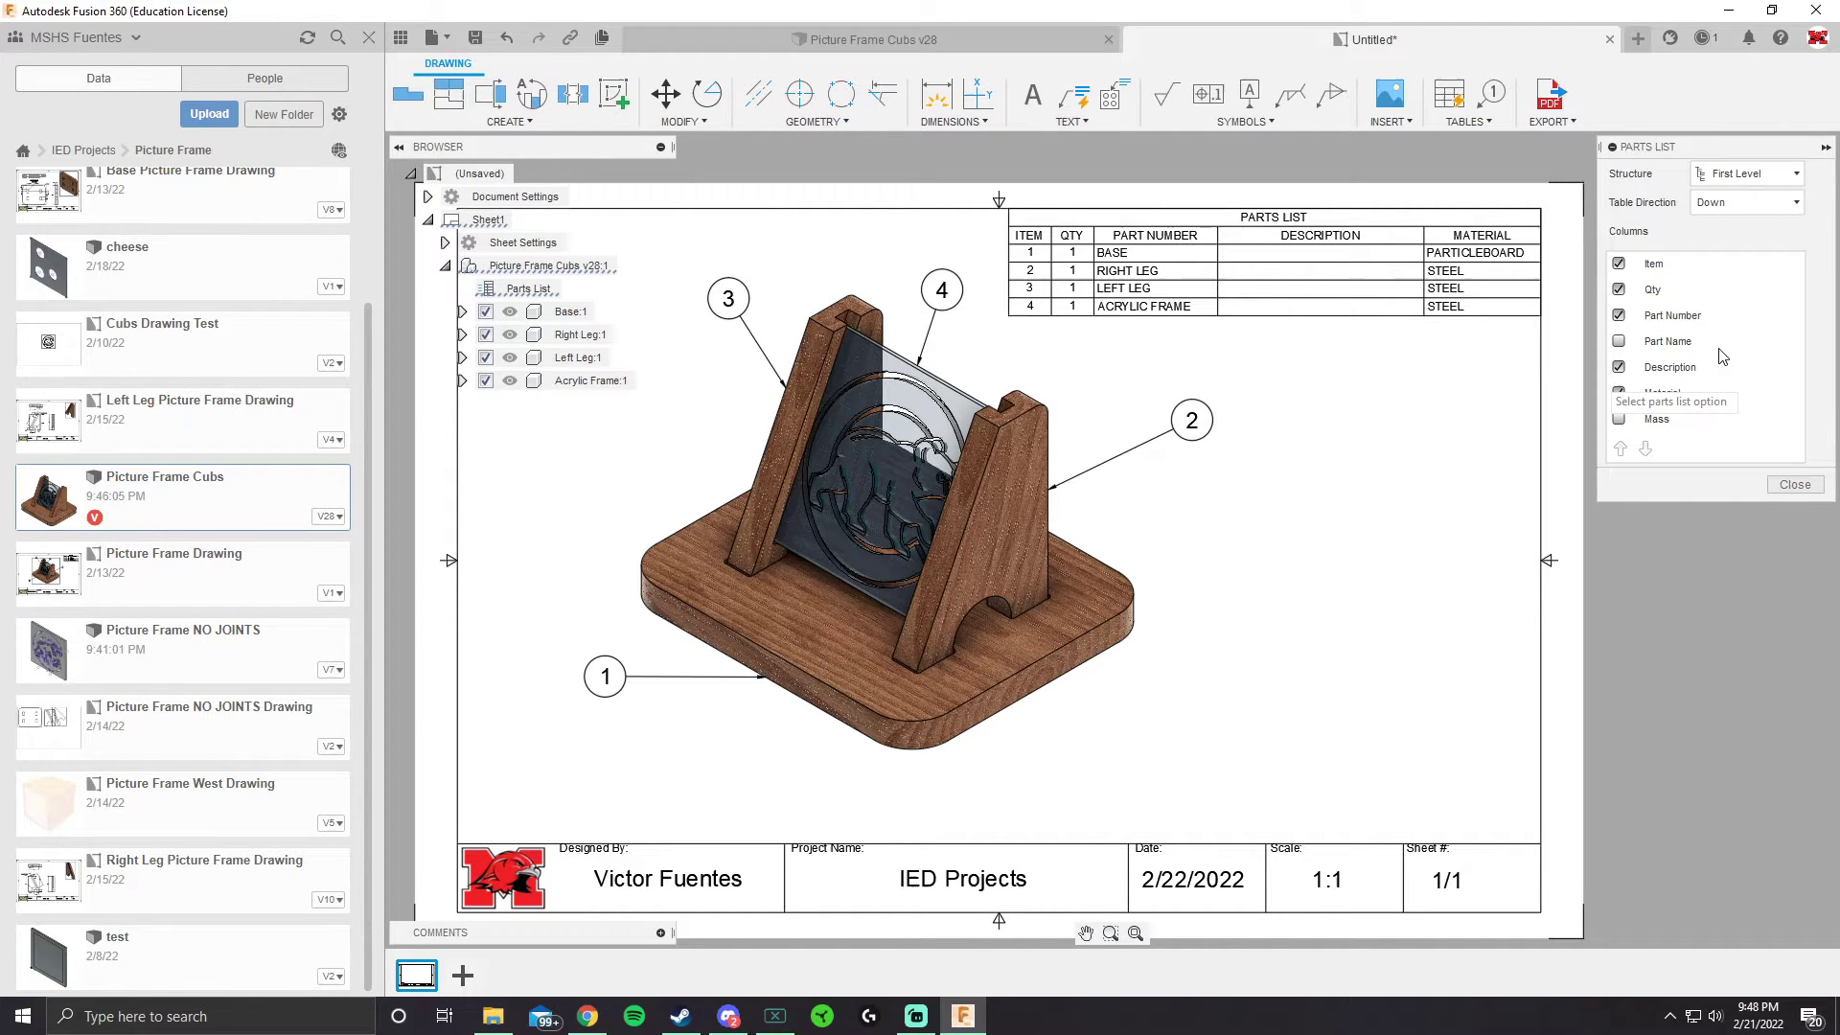
click(1620, 340)
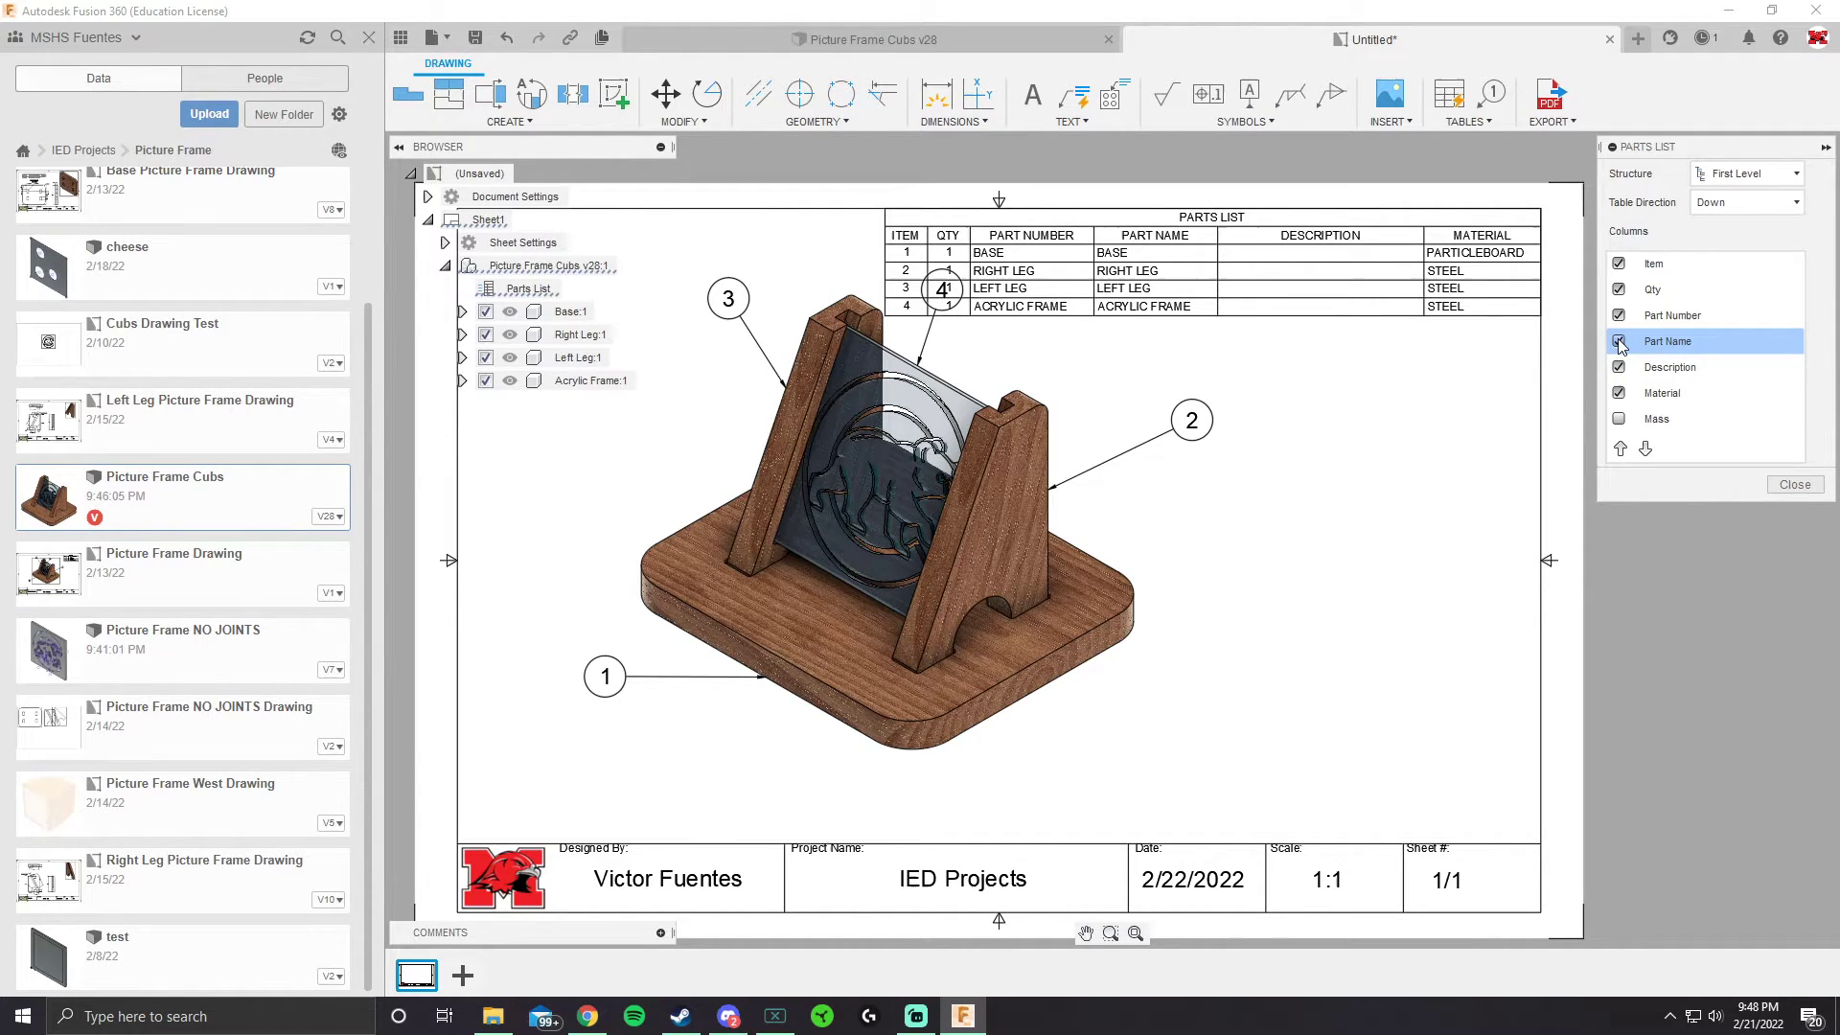
click(1620, 340)
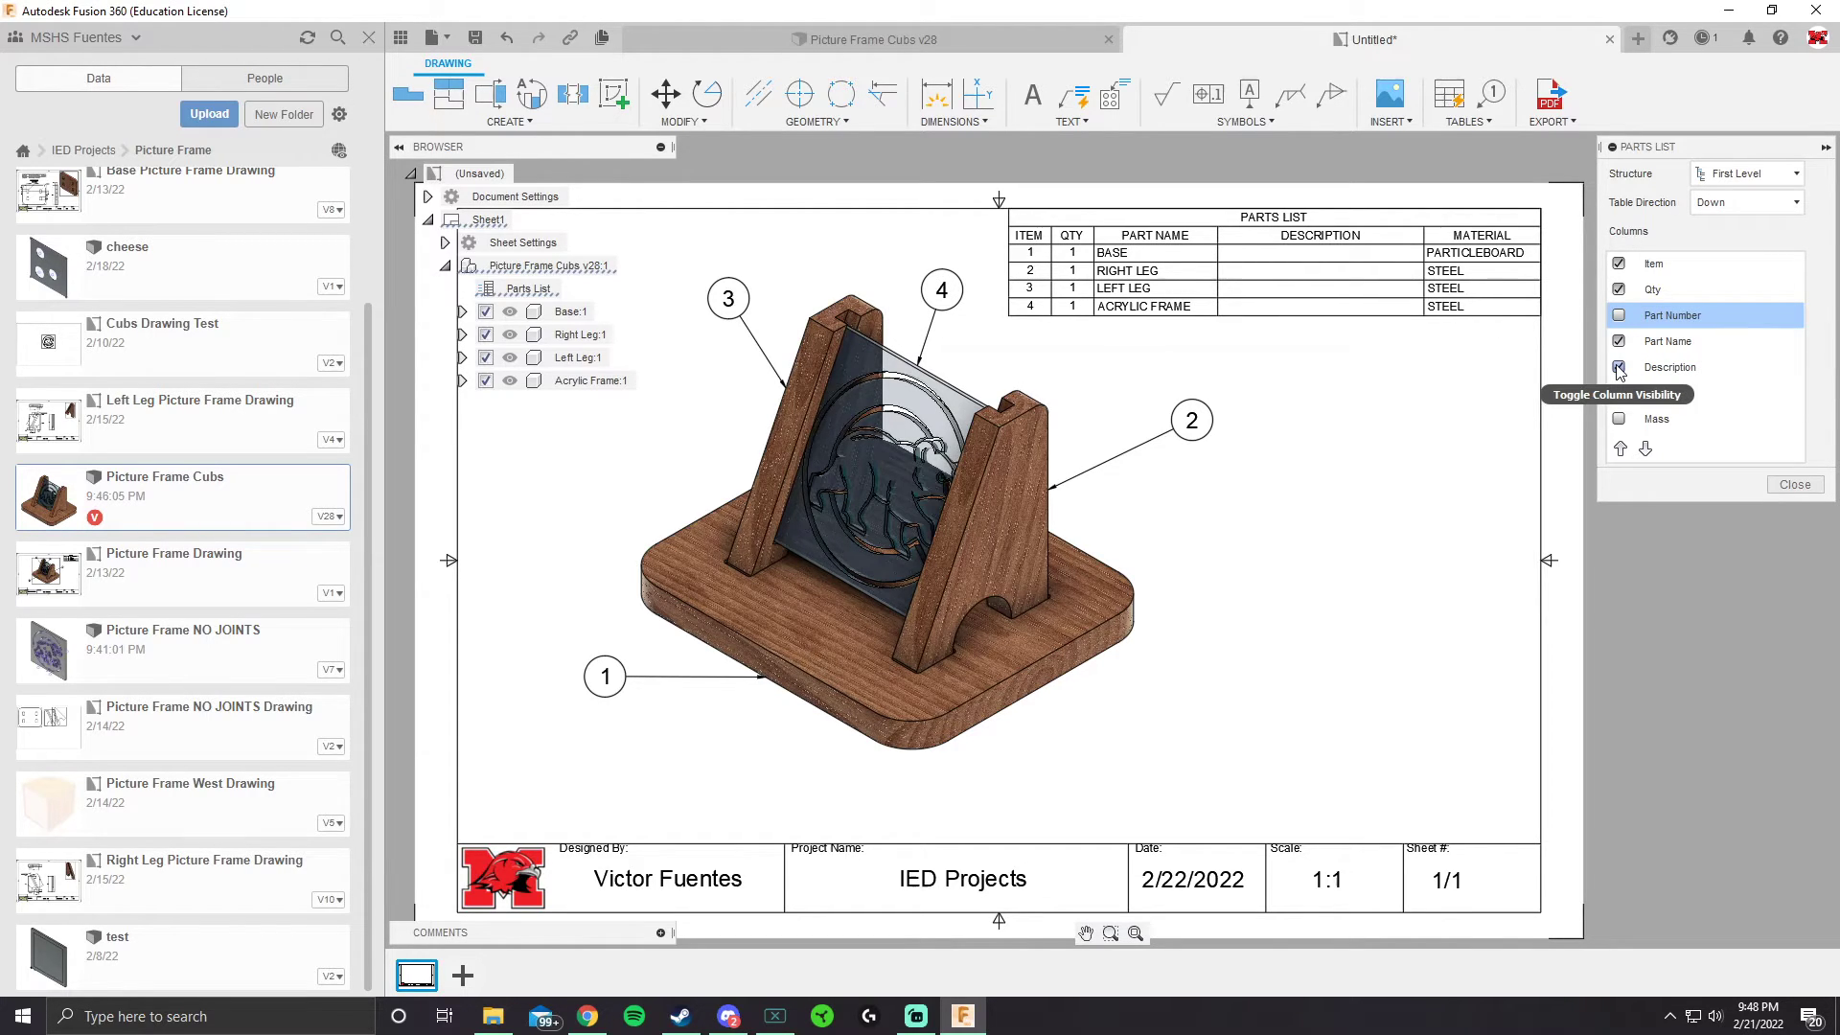
click(1620, 366)
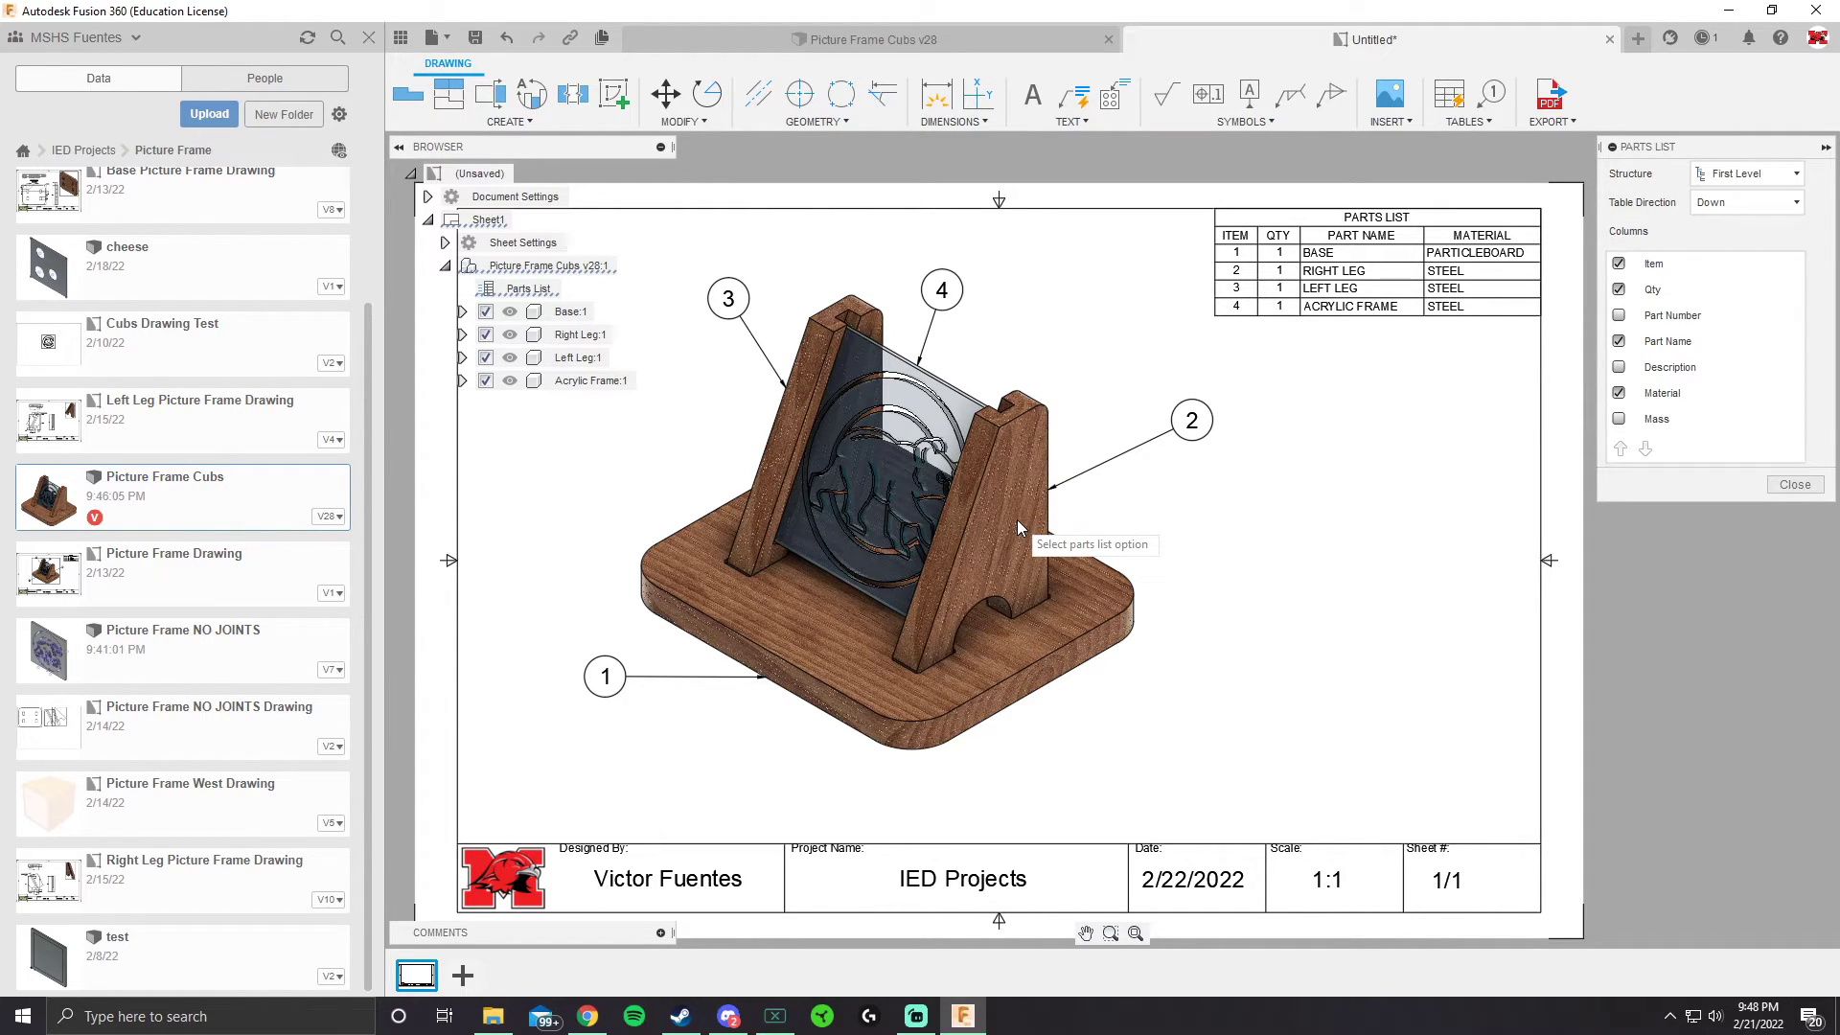
mouse_move(874, 469)
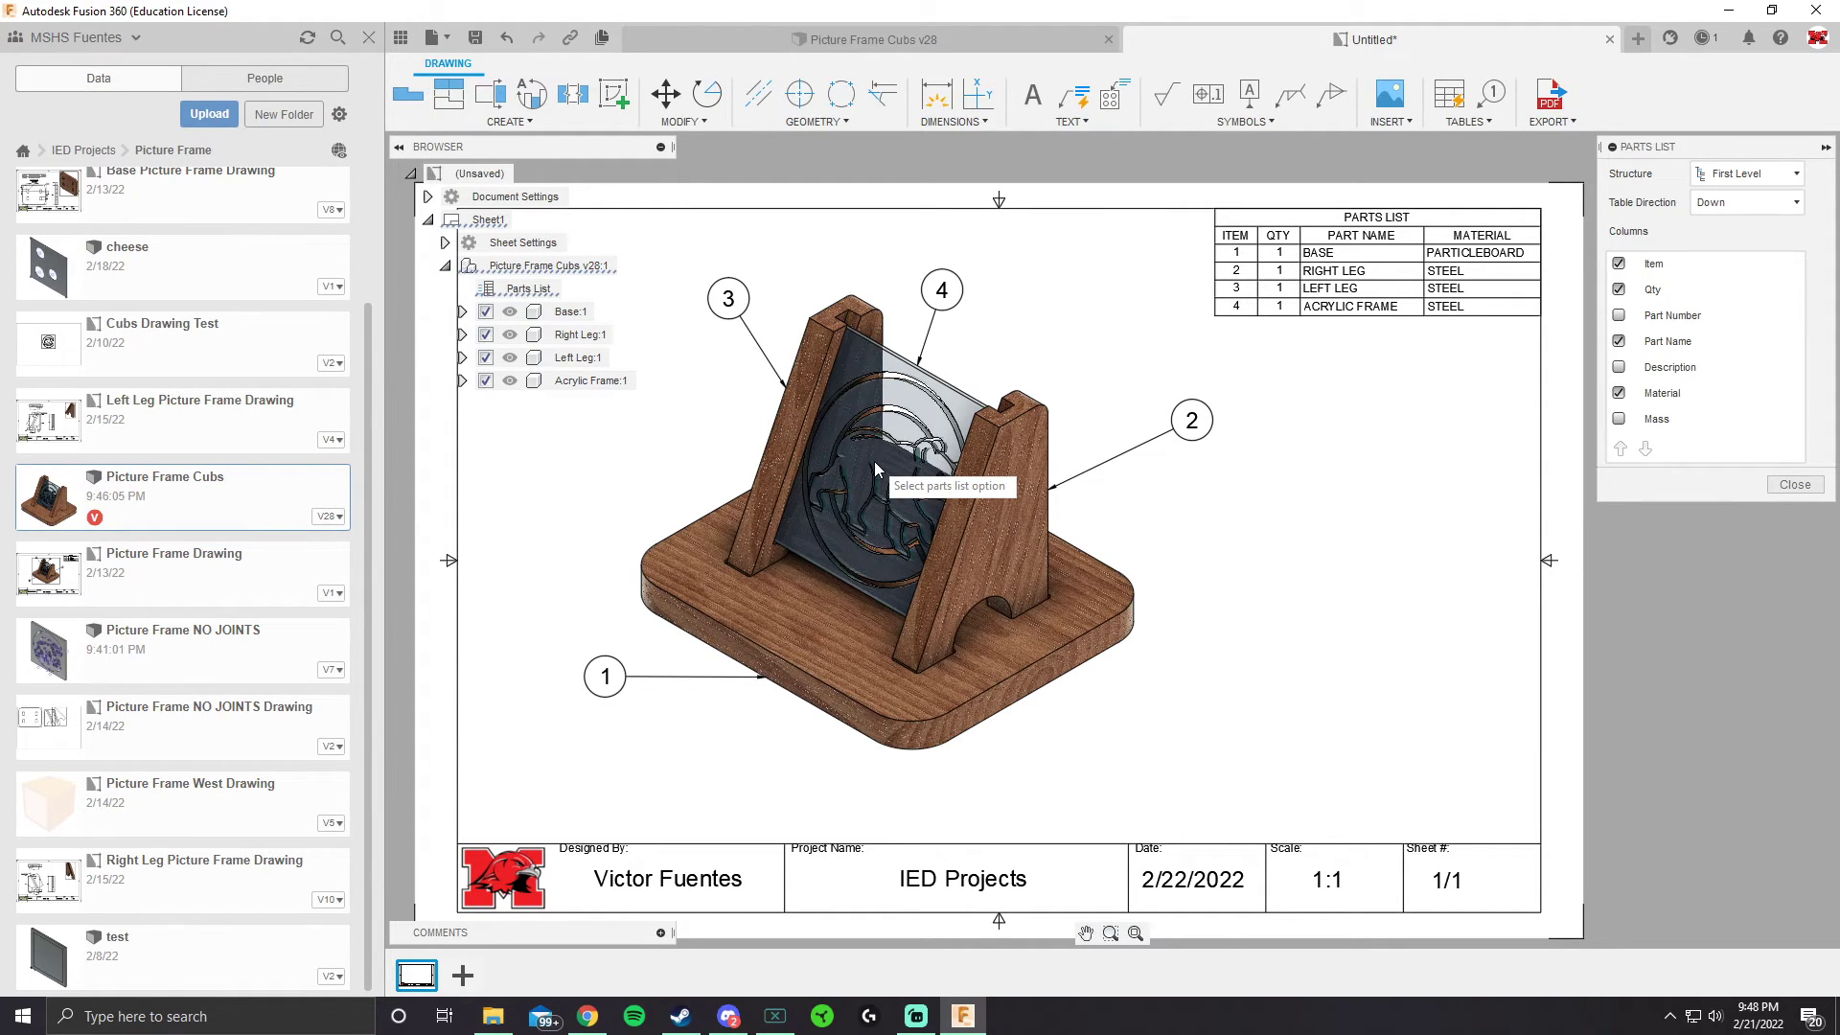
mouse_move(789, 581)
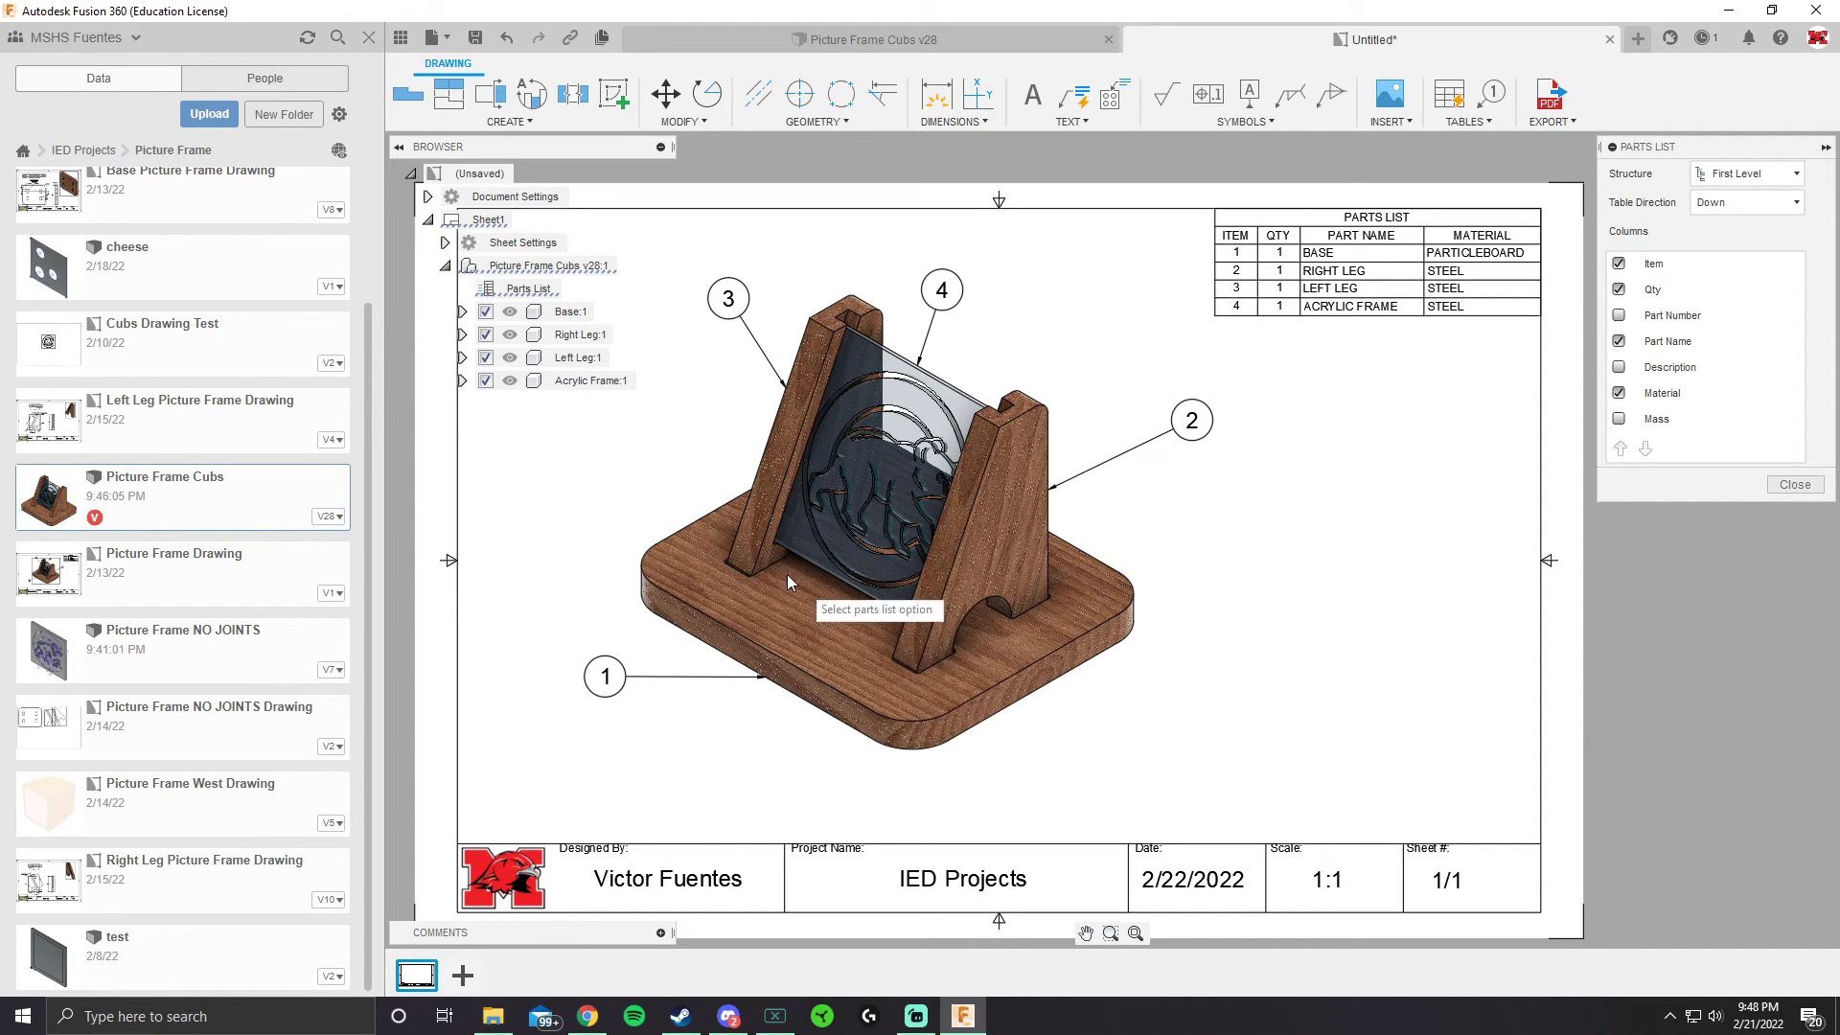
mouse_move(807, 437)
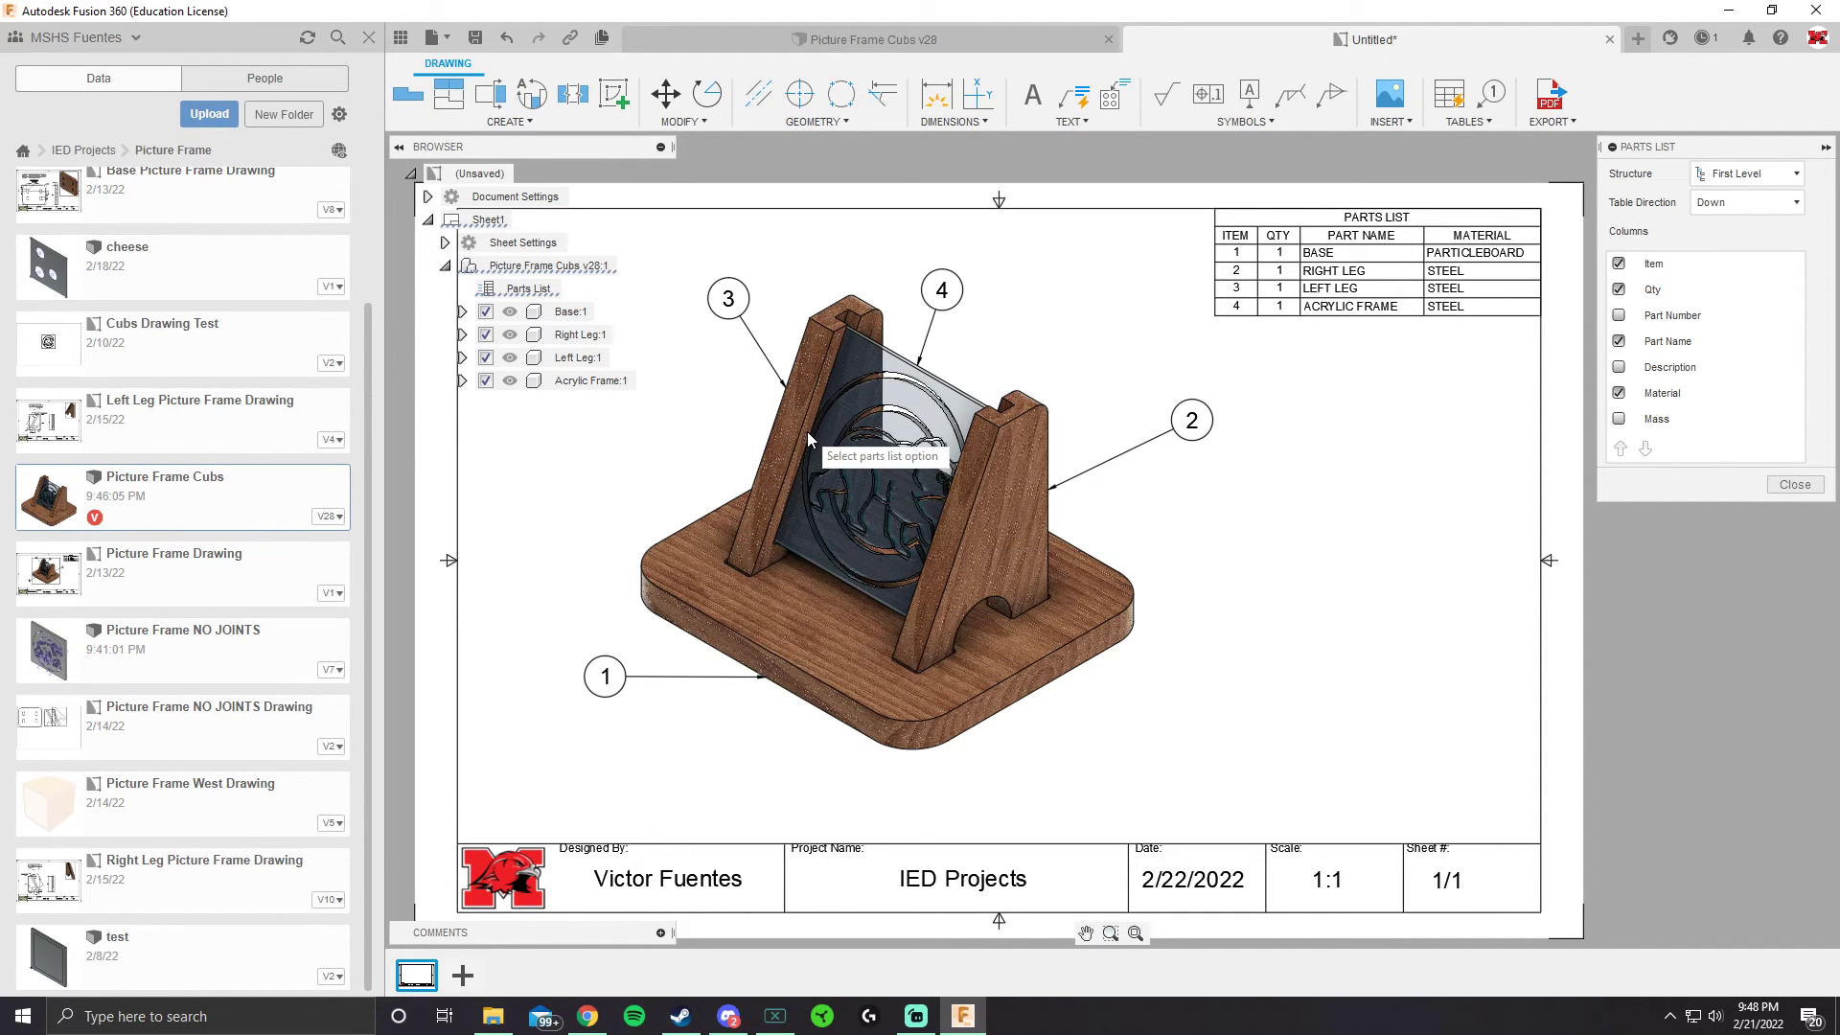
mouse_move(1400, 437)
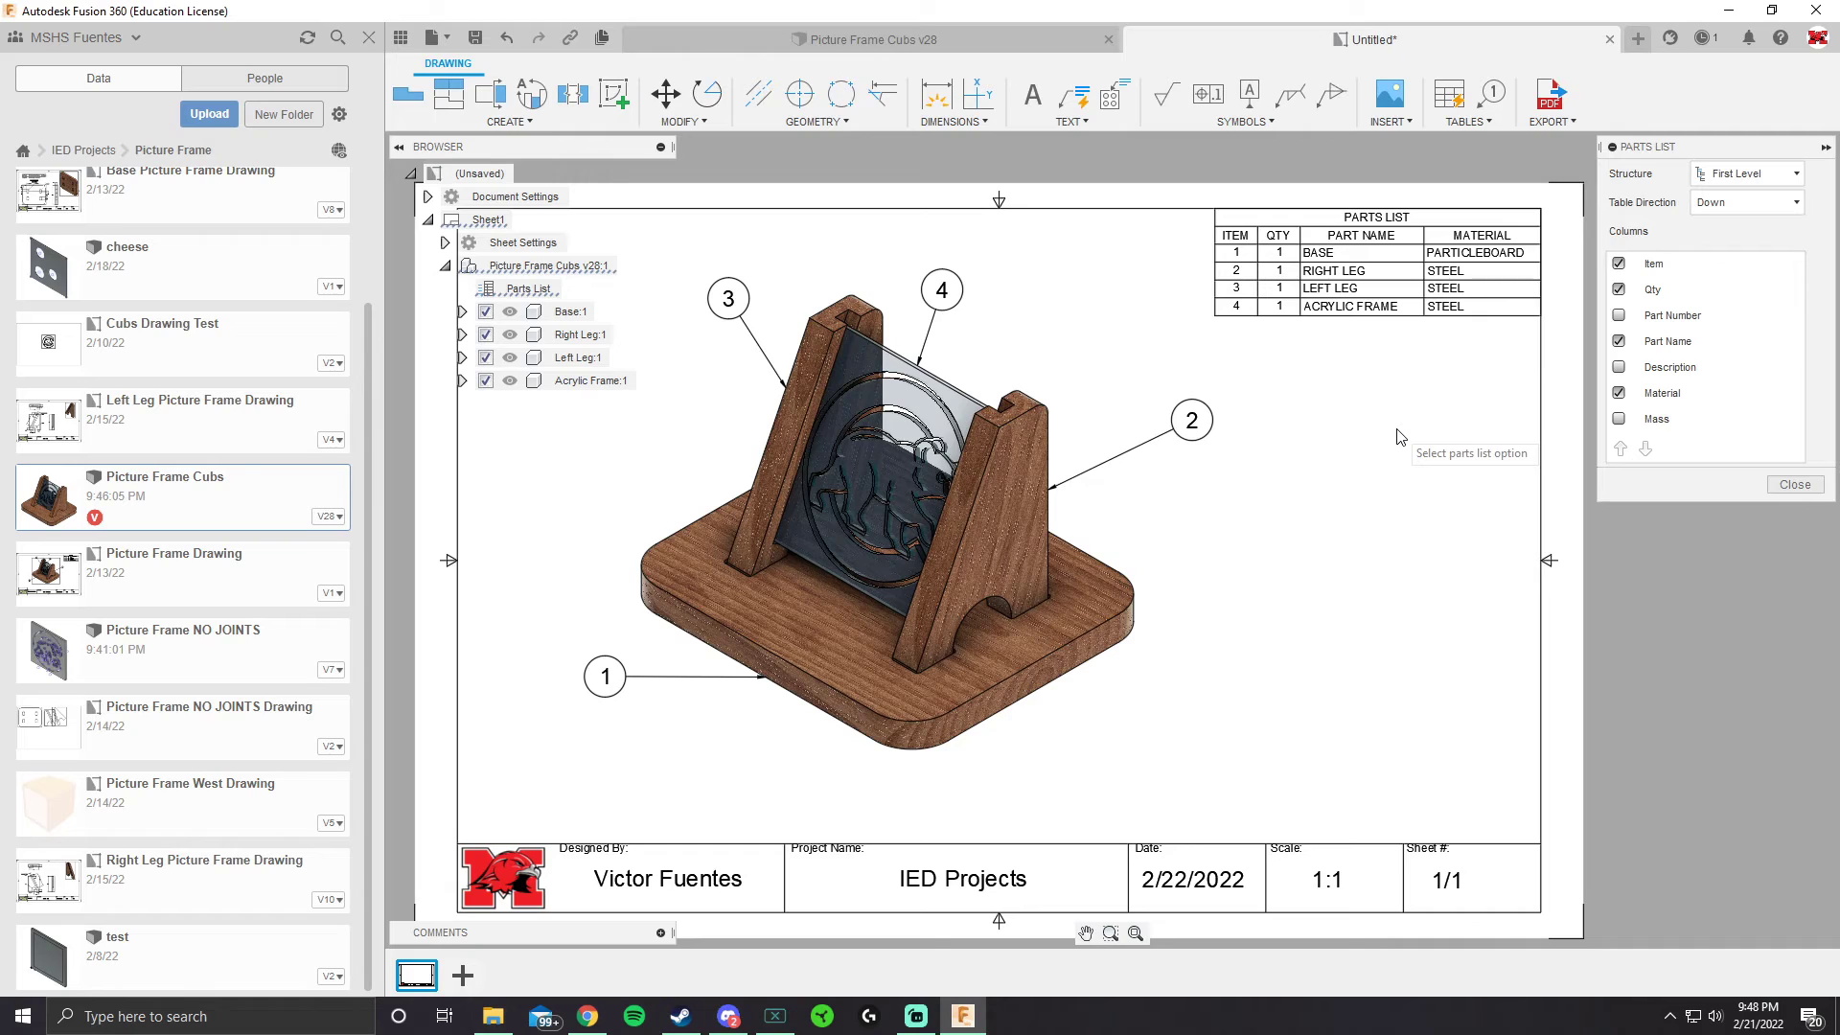
mouse_move(1360, 250)
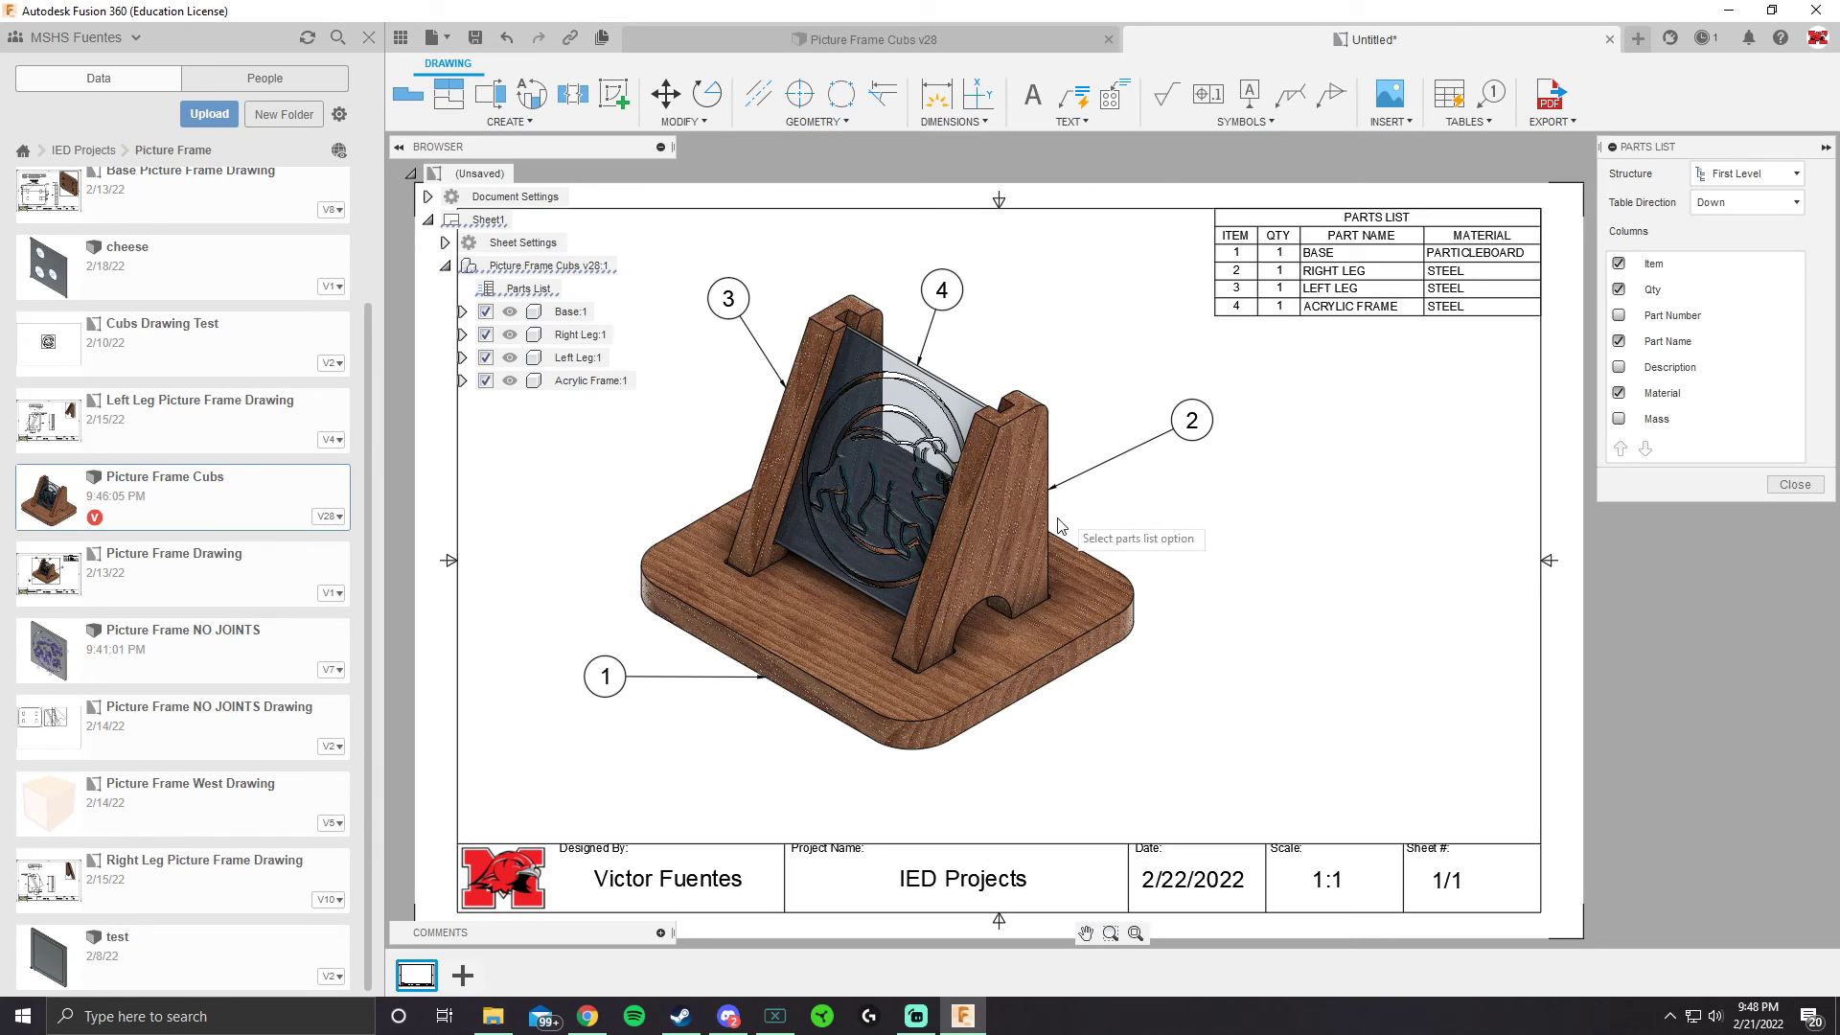
mouse_move(1605, 533)
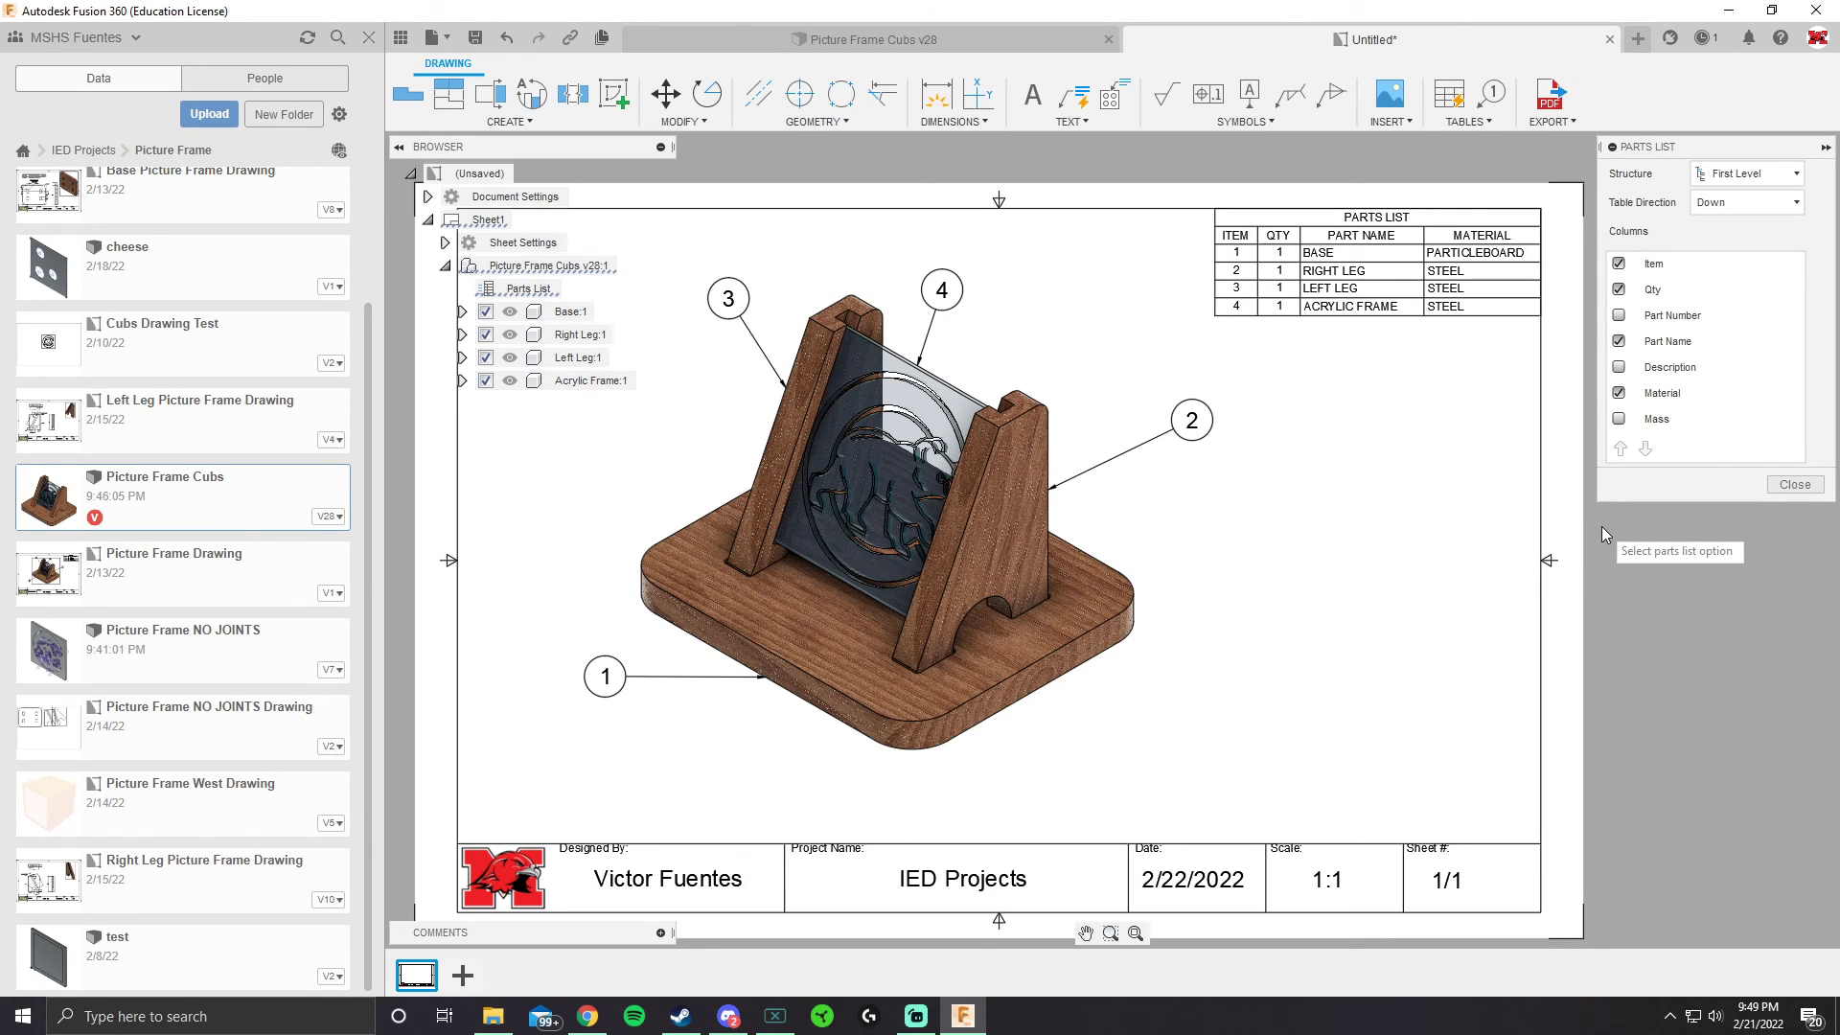
mouse_move(1481, 666)
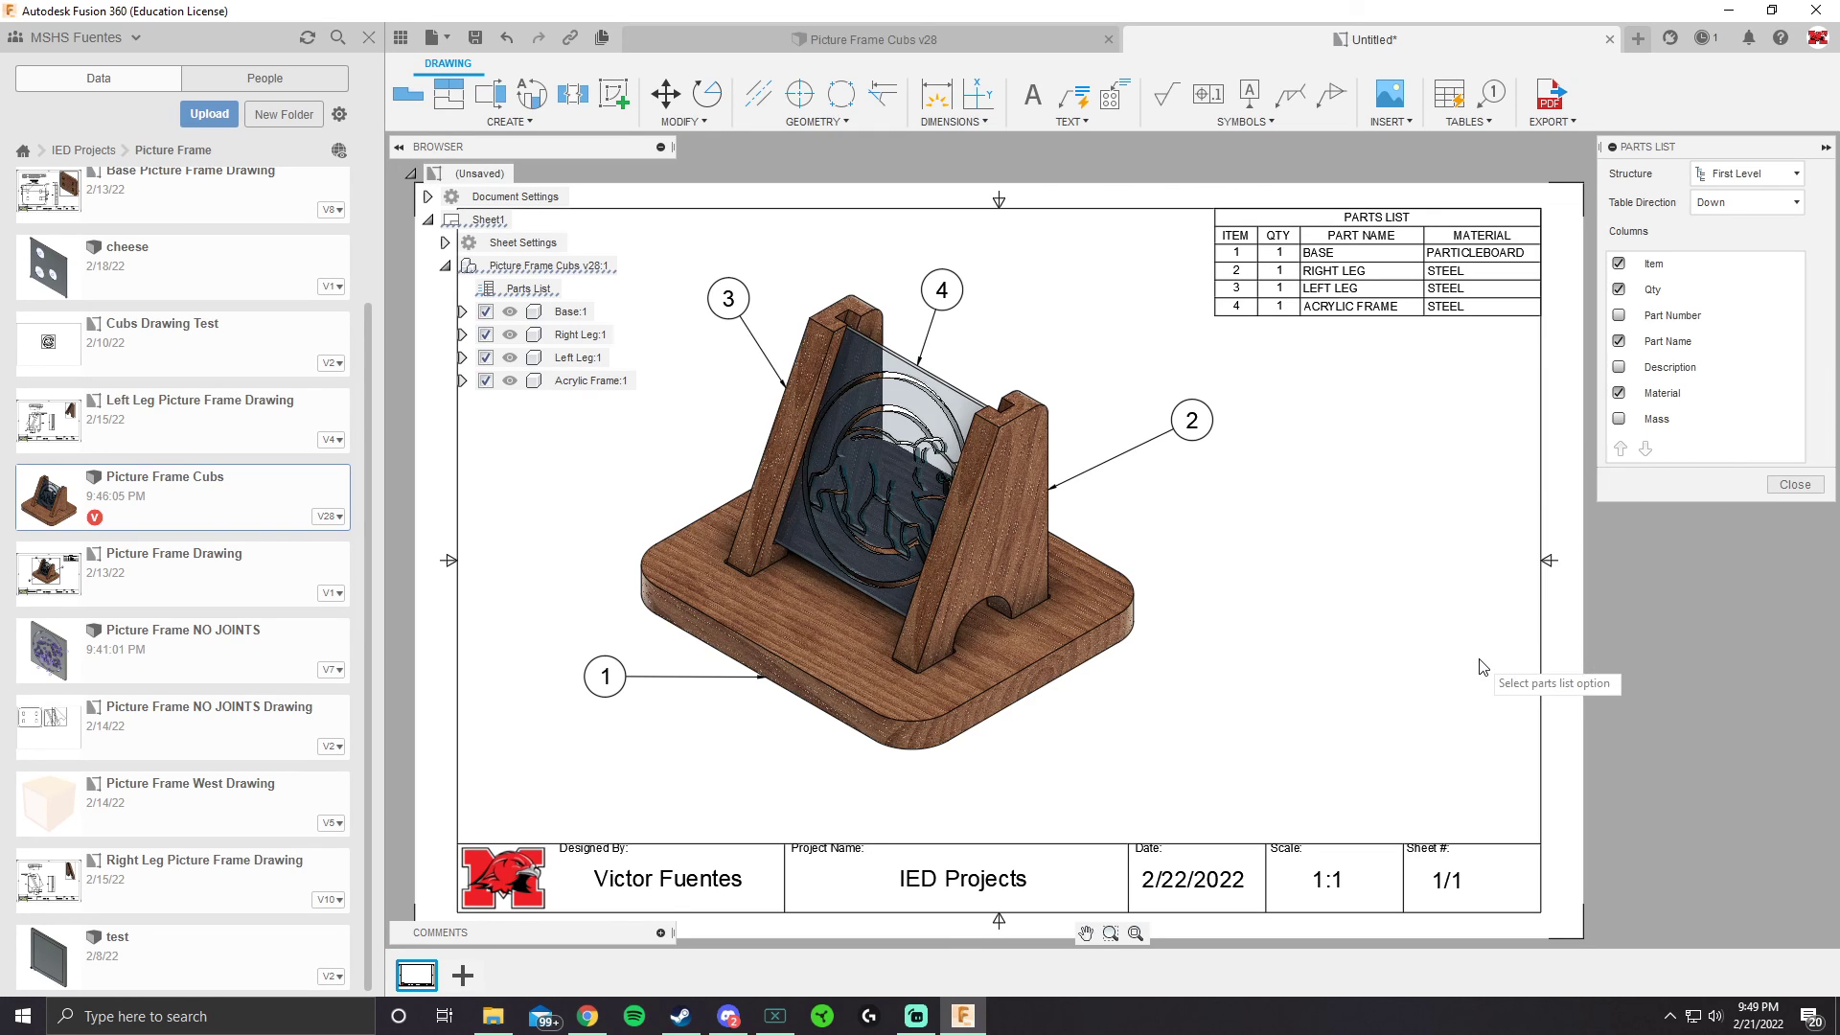